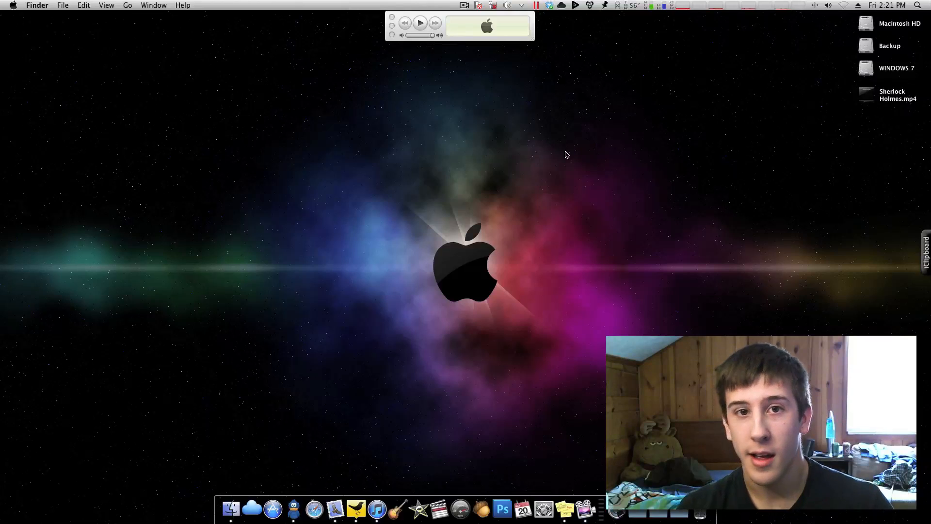
mouse_move(507, 169)
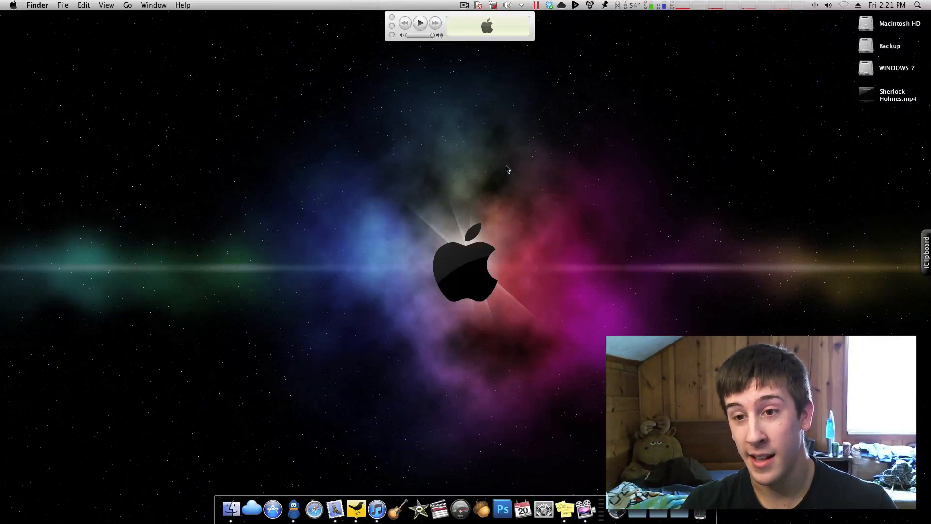
mouse_move(508, 162)
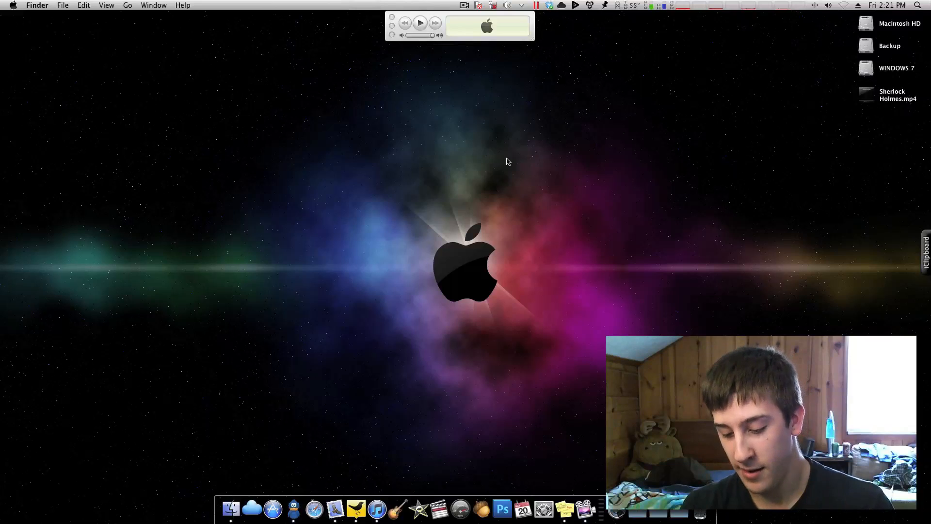
mouse_move(489, 246)
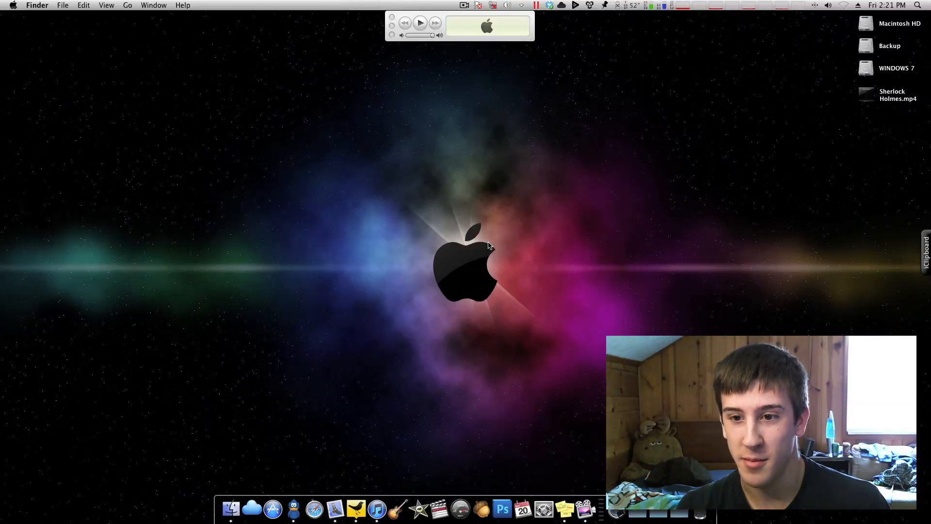
mouse_move(431, 197)
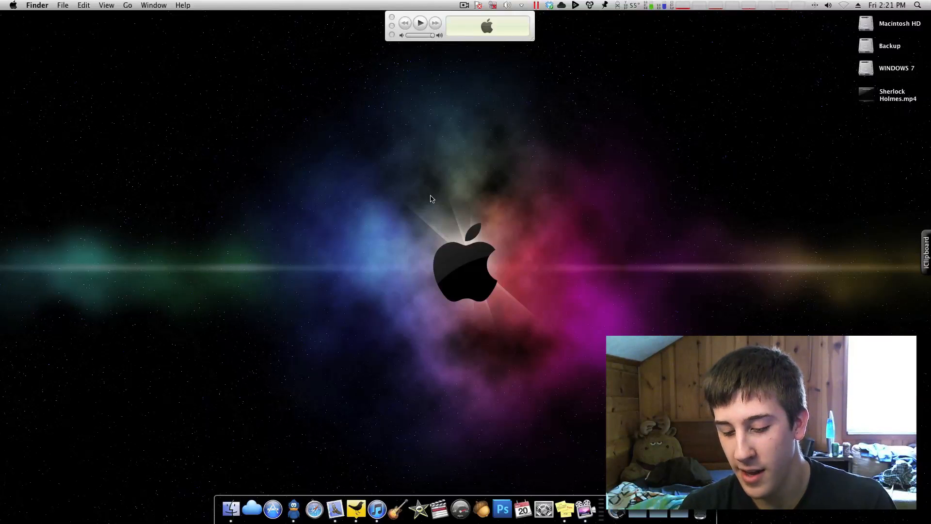
mouse_move(434, 196)
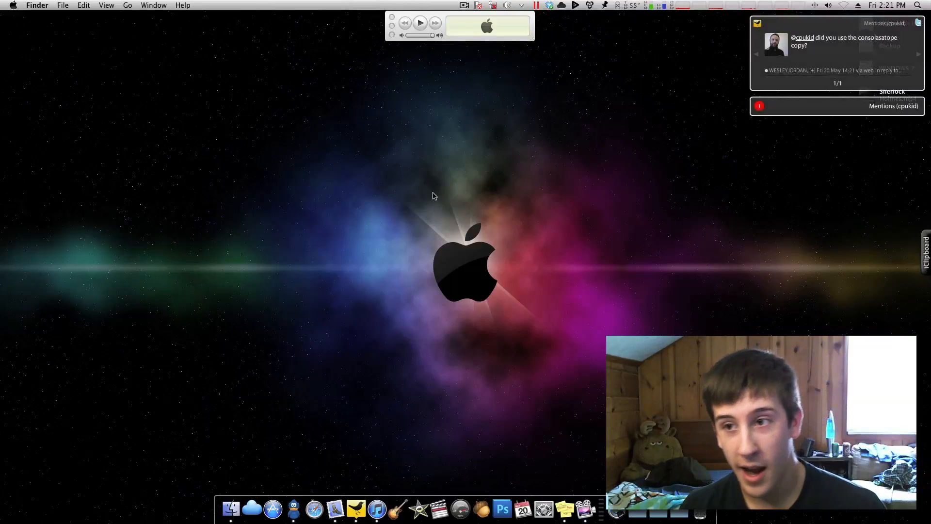
mouse_move(435, 203)
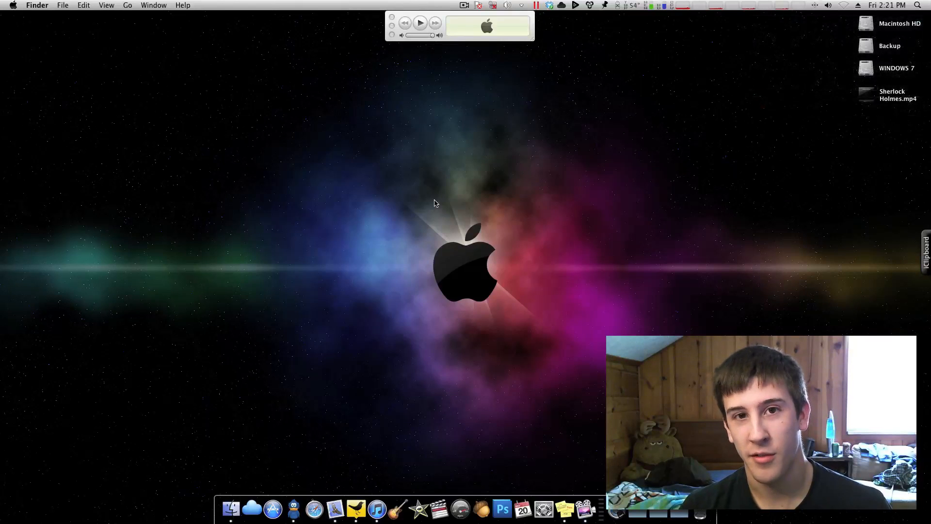
mouse_move(460, 197)
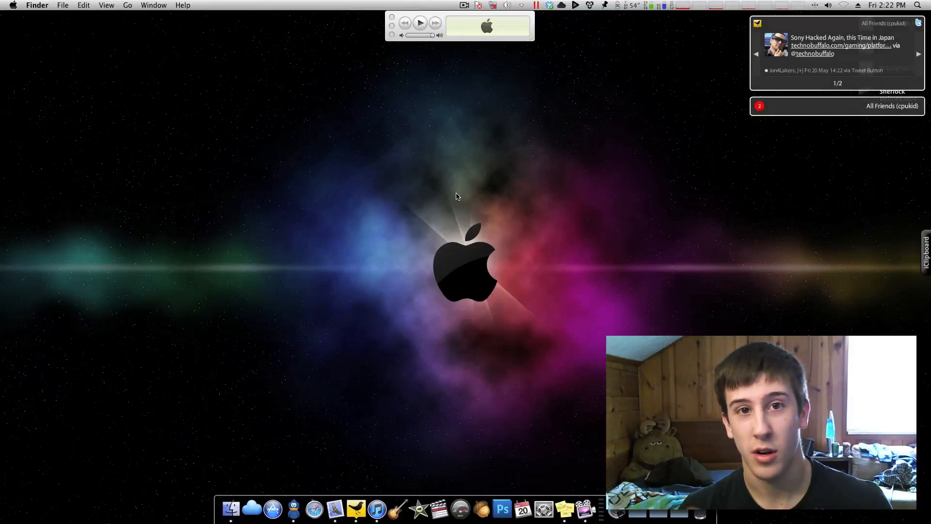
mouse_move(541, 390)
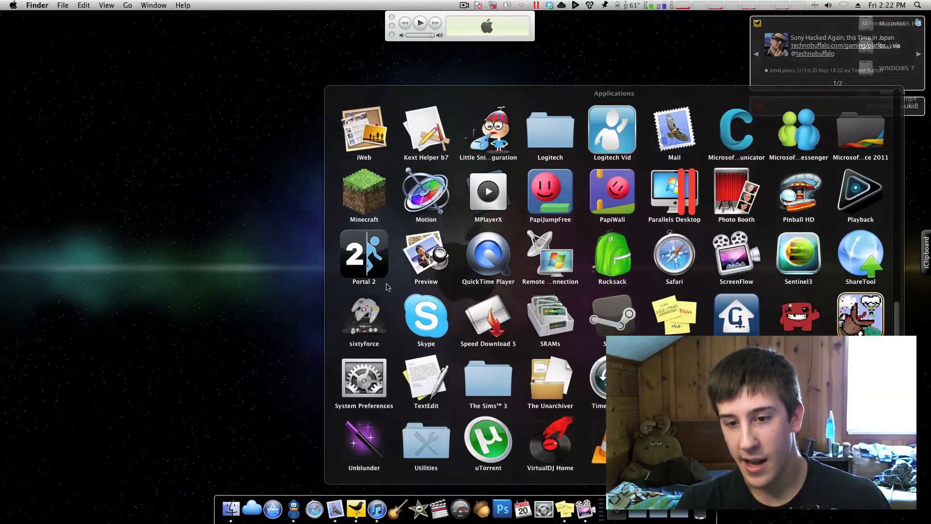
click(363, 319)
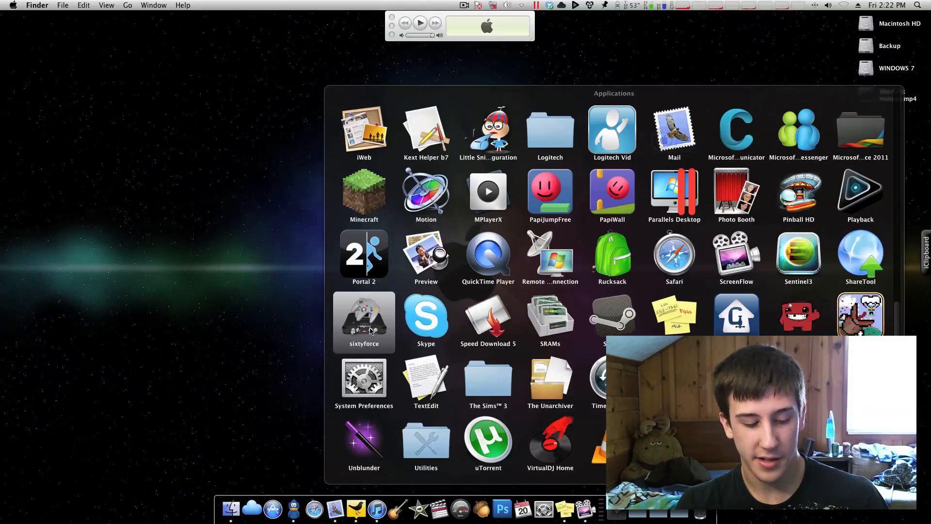
mouse_move(341, 316)
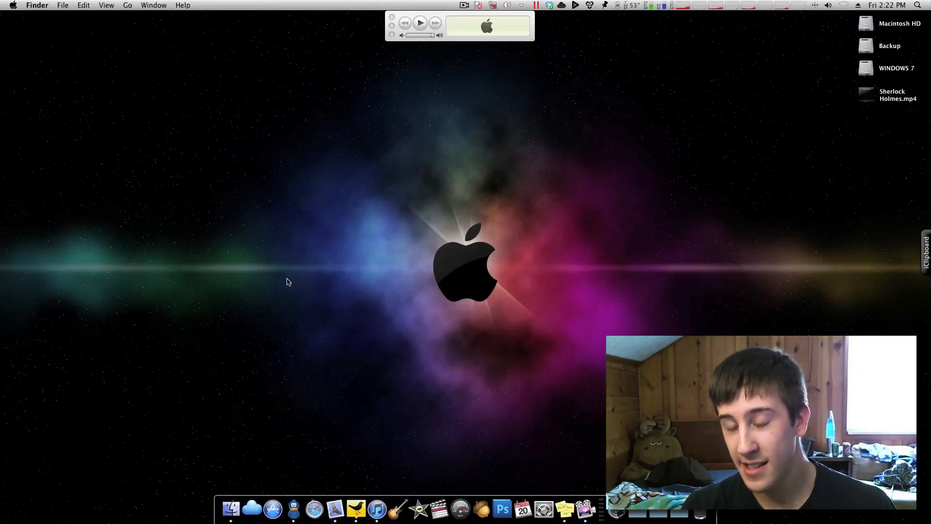
mouse_move(297, 275)
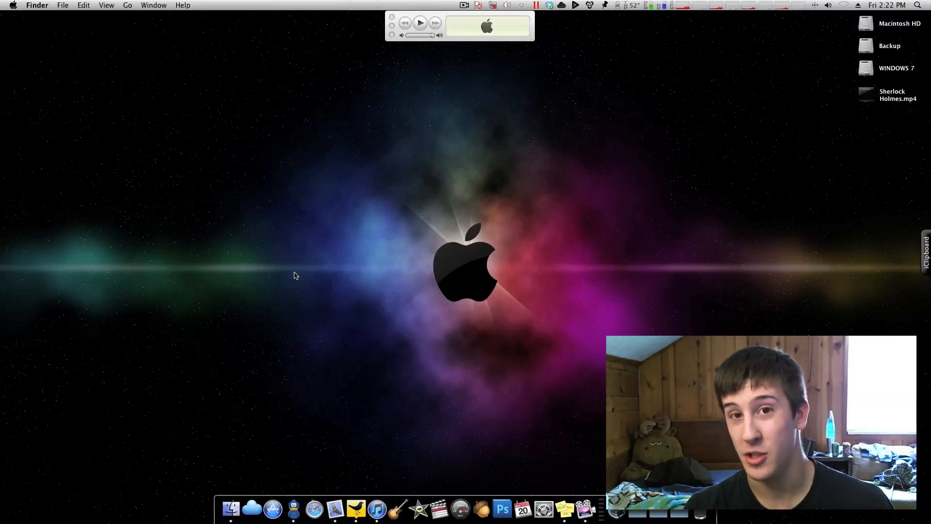
mouse_move(373, 169)
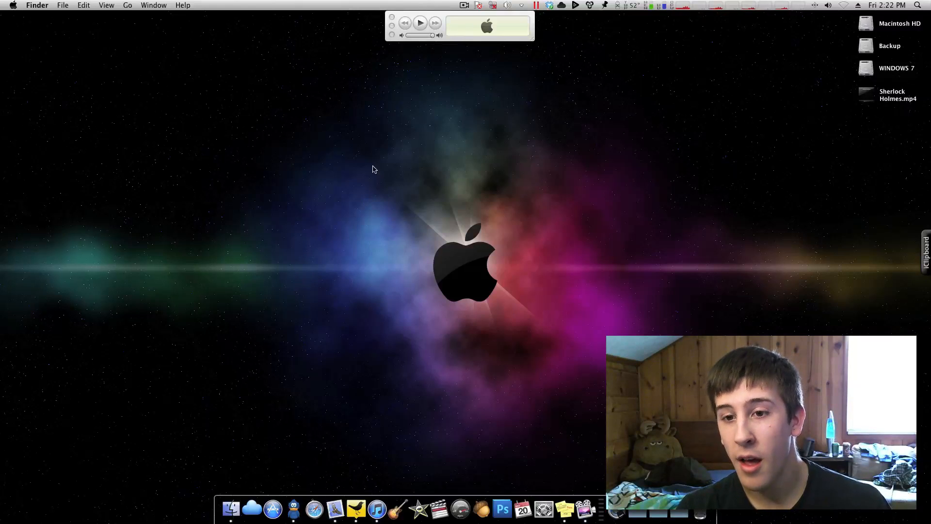
mouse_move(495, 263)
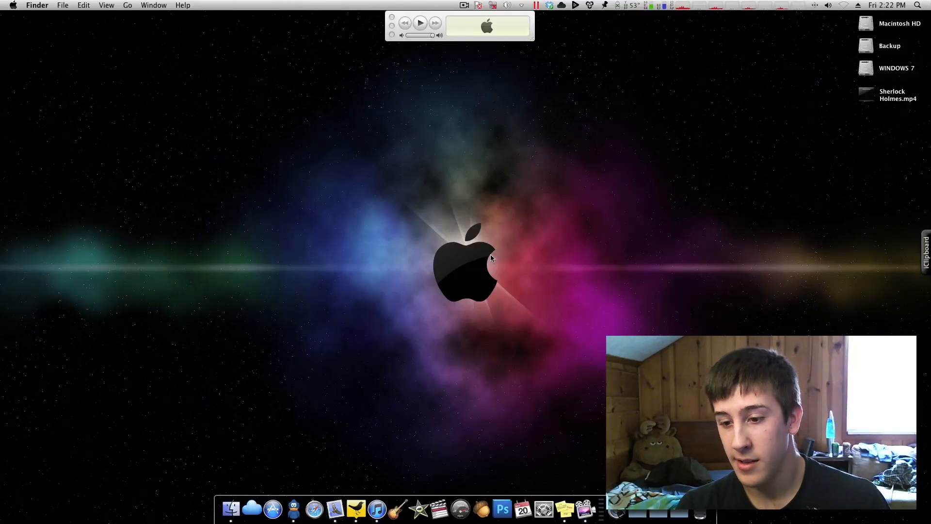
mouse_move(471, 261)
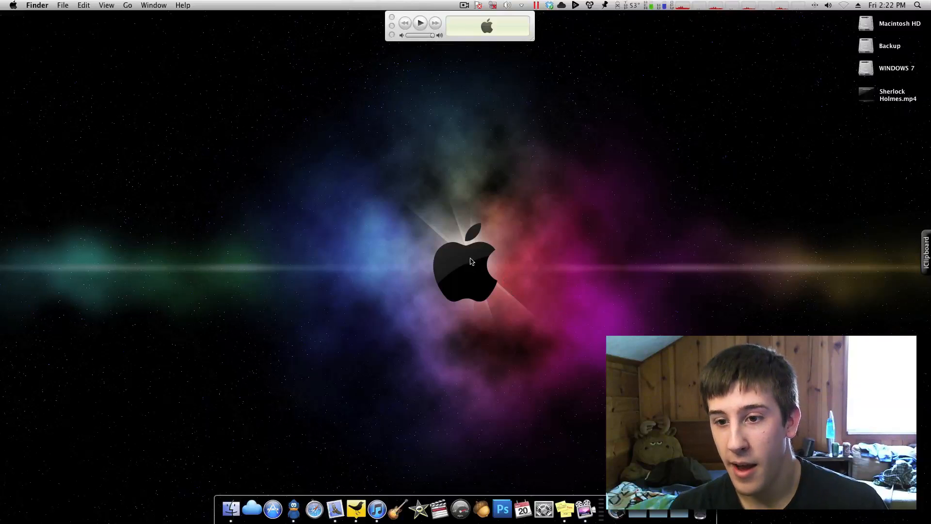
mouse_move(382, 180)
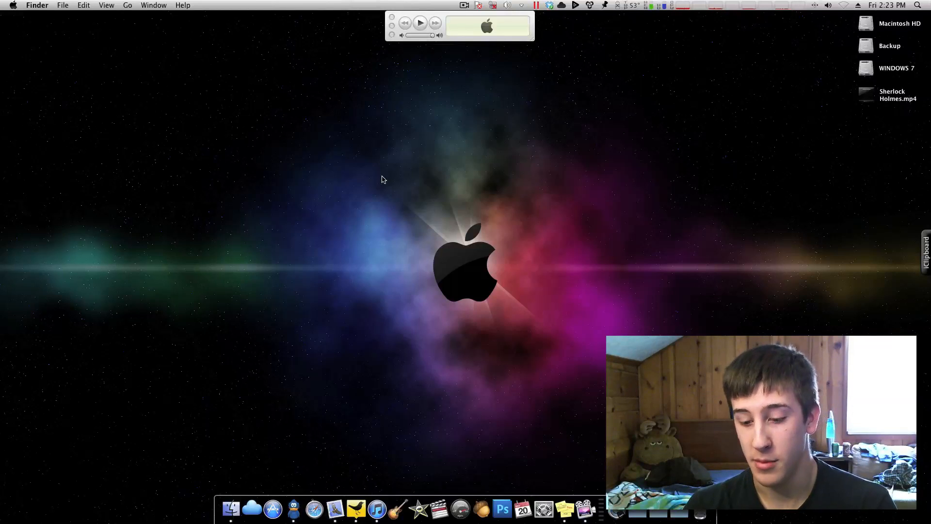
mouse_move(379, 172)
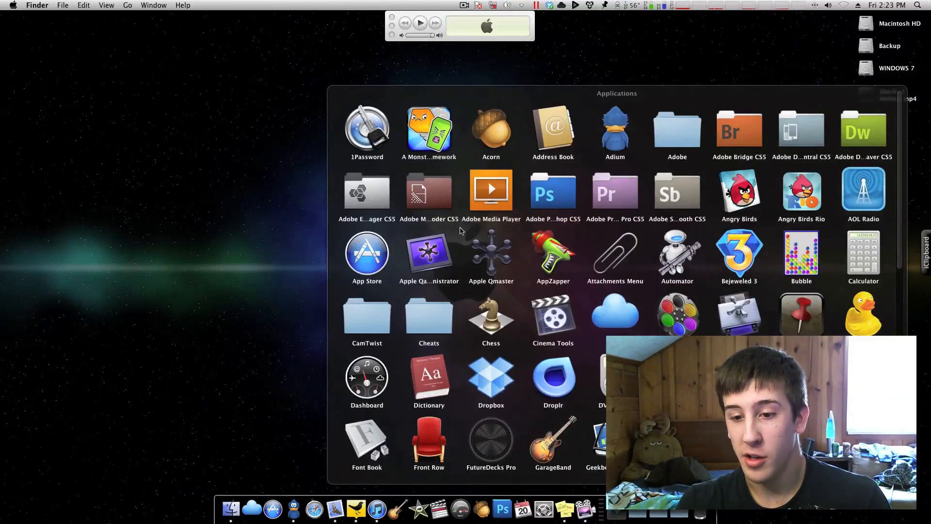
Launch sixtyforce from Applications and verify the PLAYSTATION(R)3 Controller in the Bluetooth menu
scroll(down, 3)
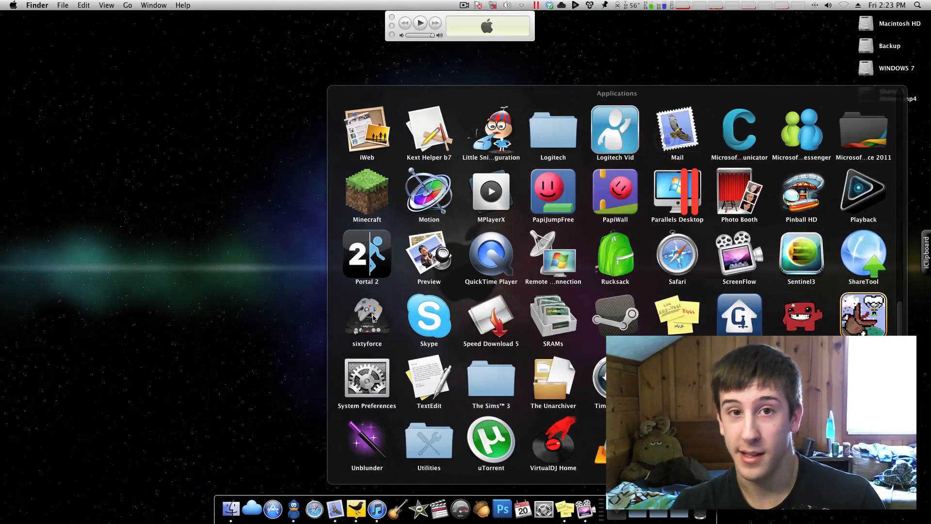
double_click(366, 315)
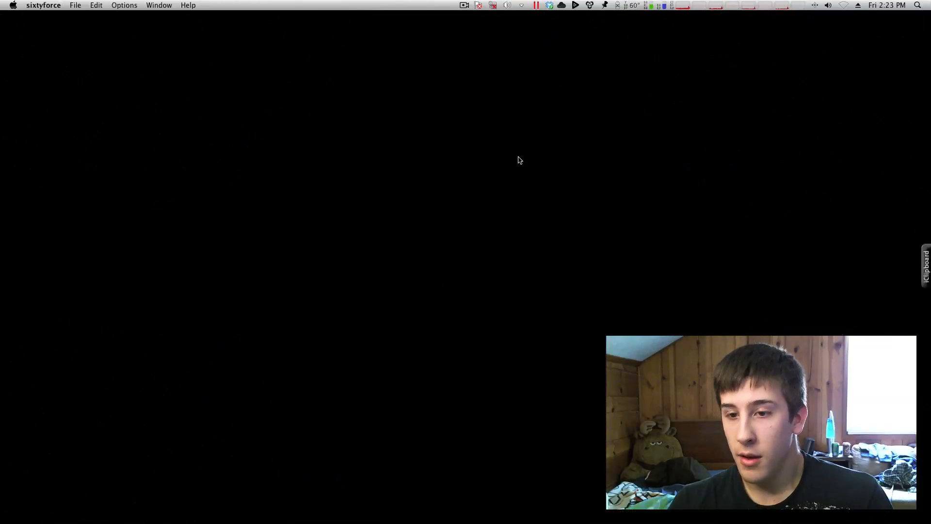
mouse_move(339, 210)
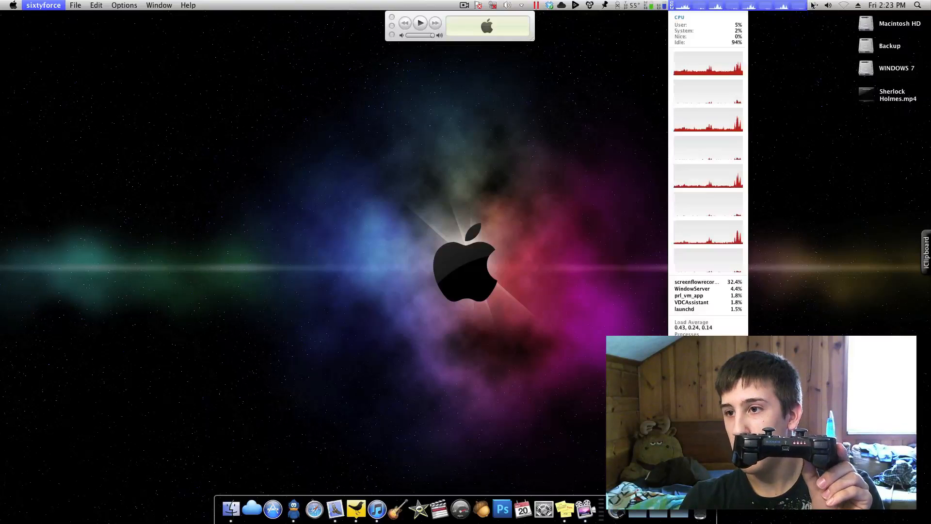
click(814, 5)
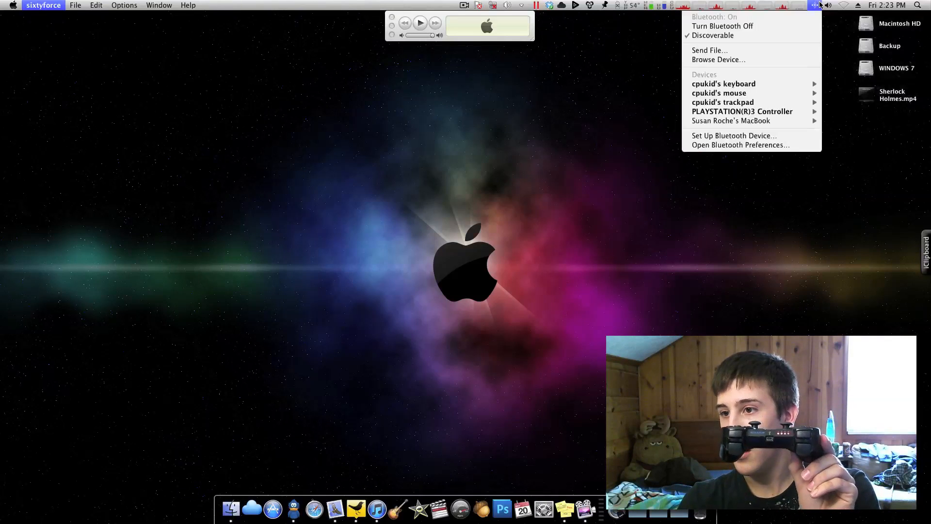
mouse_move(742, 112)
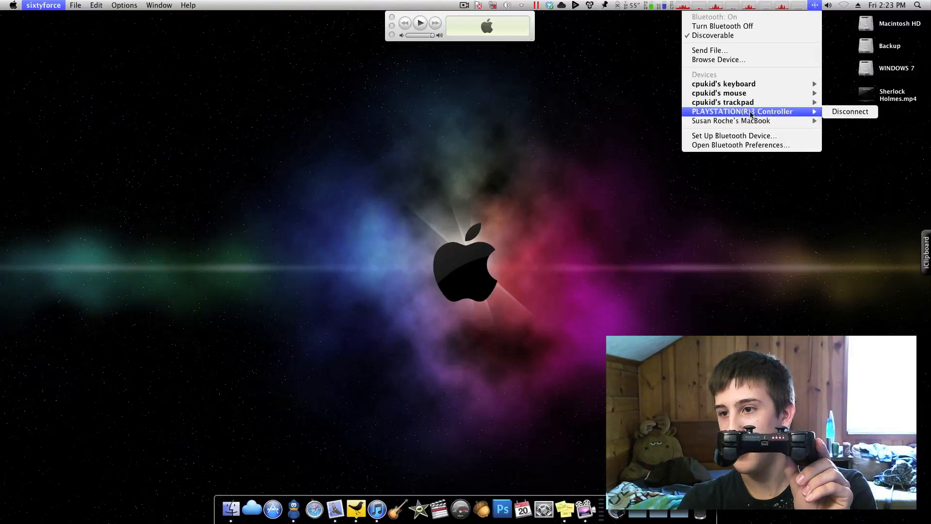
right_click(638, 119)
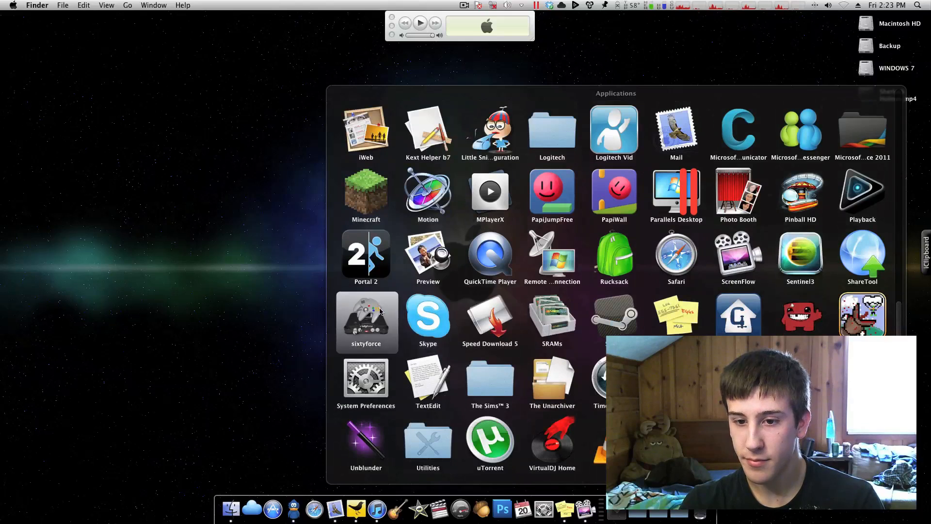
Relaunch sixtyforce and load Super Mario 64.v64 from File > Open Recent
double_click(366, 314)
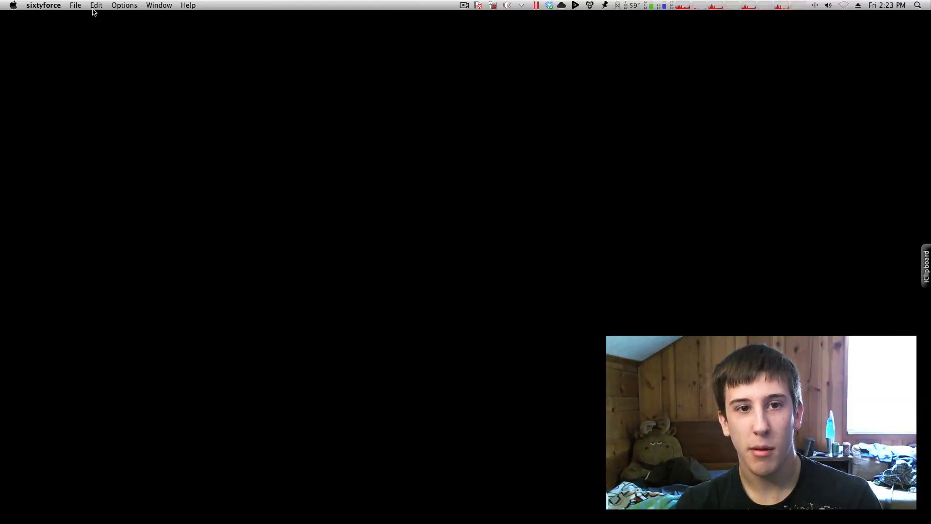
click(74, 5)
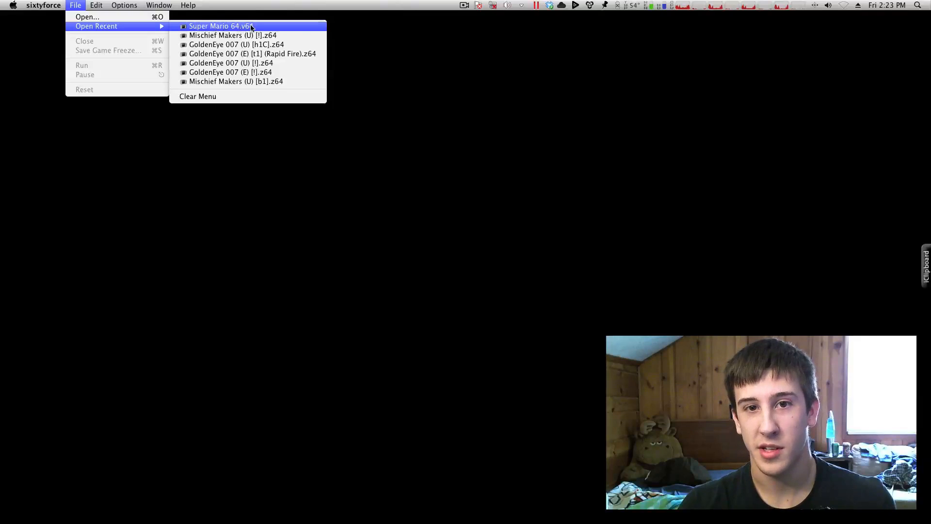
mouse_move(231, 71)
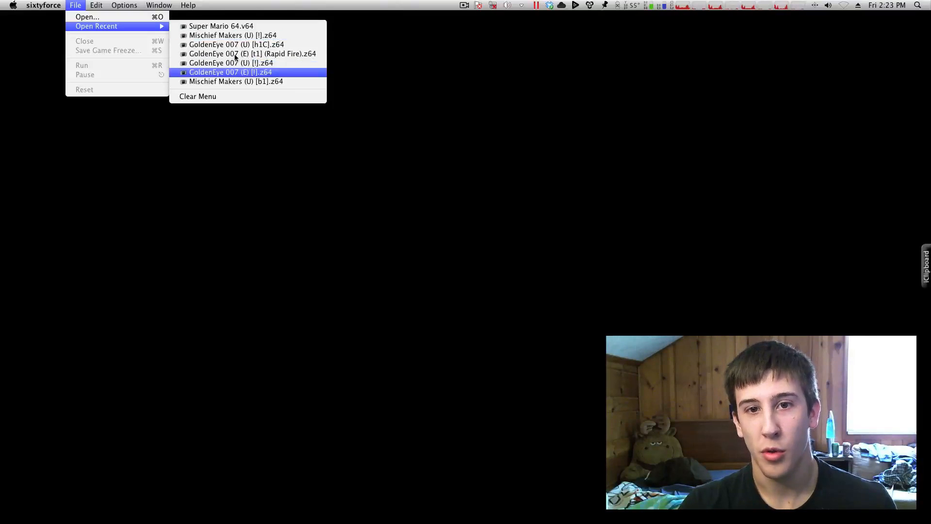
mouse_move(232, 35)
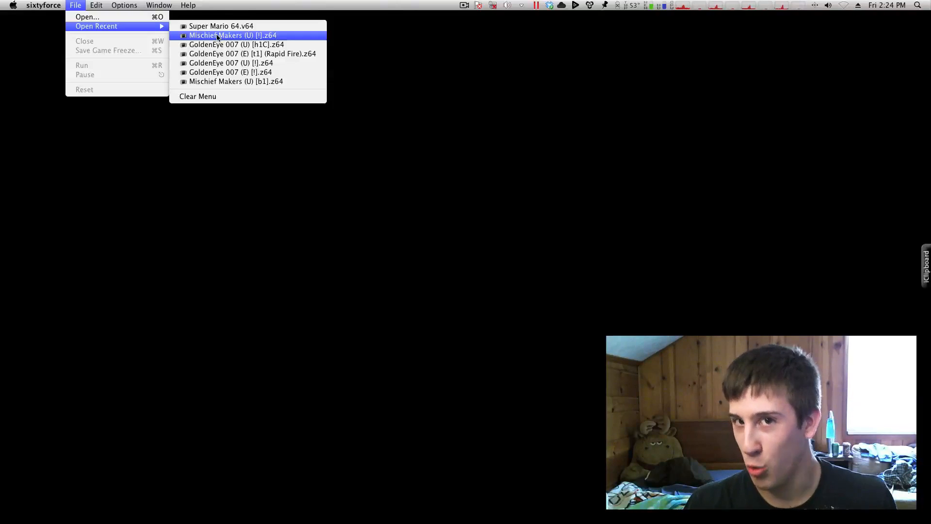
mouse_move(232, 63)
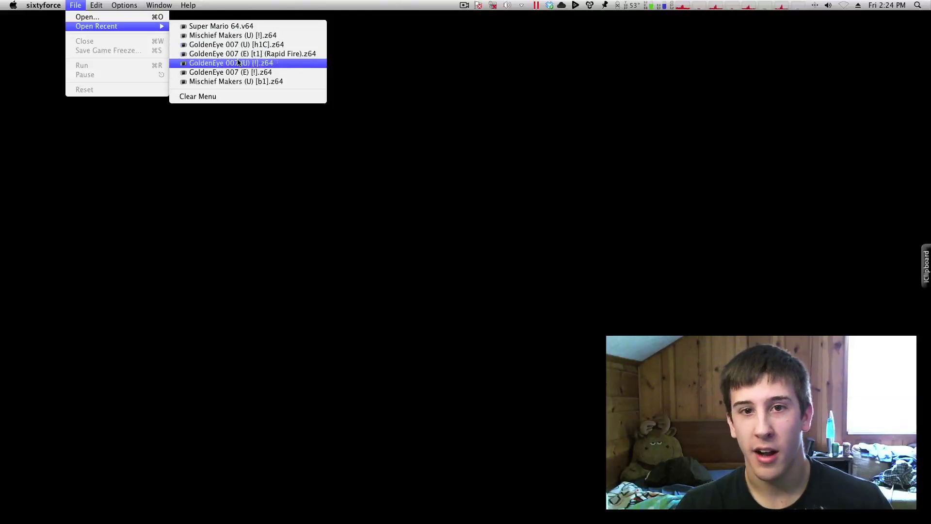
click(232, 63)
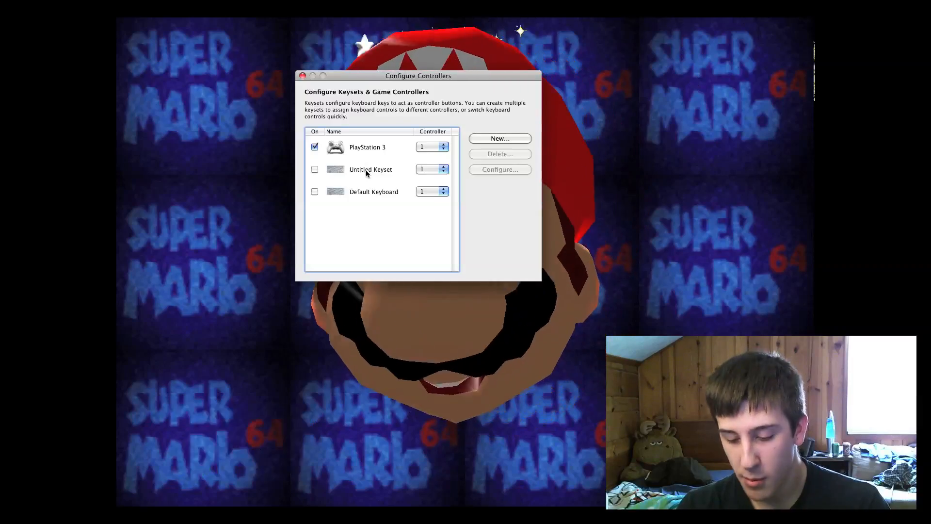
click(370, 169)
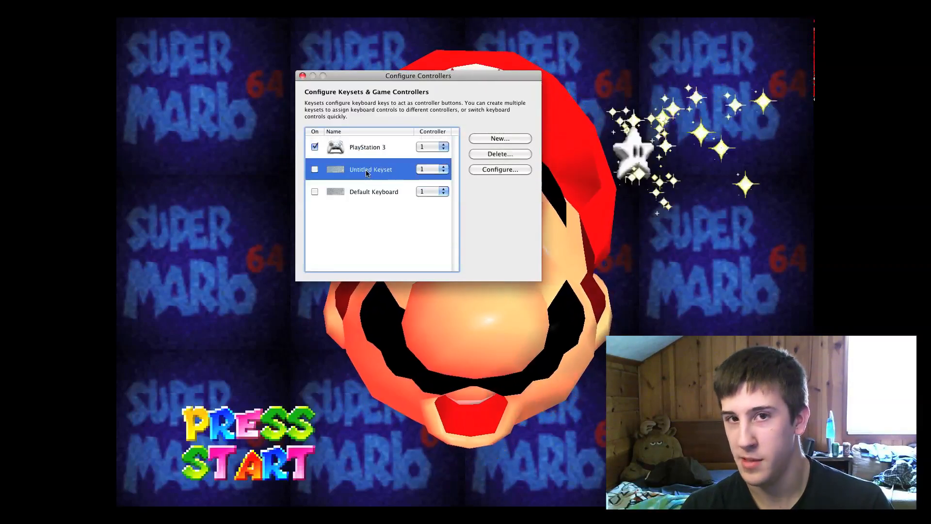
click(367, 147)
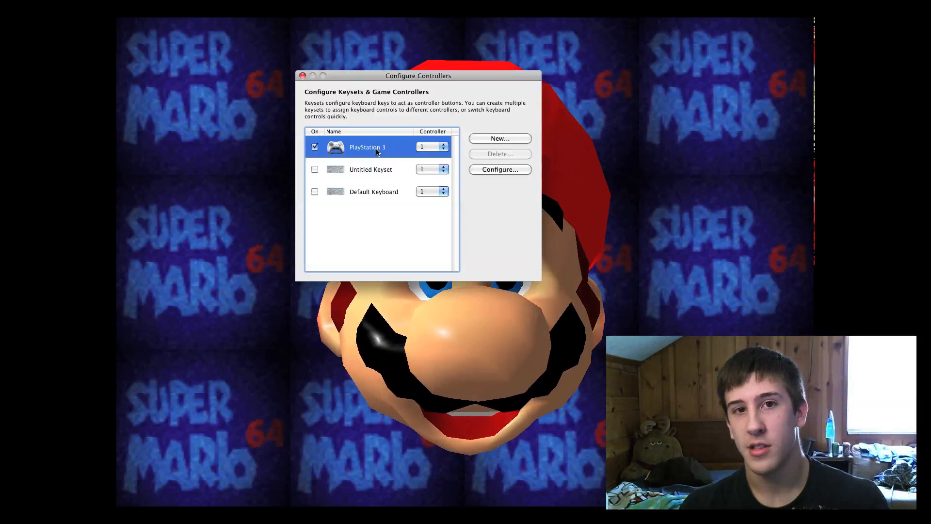
click(500, 138)
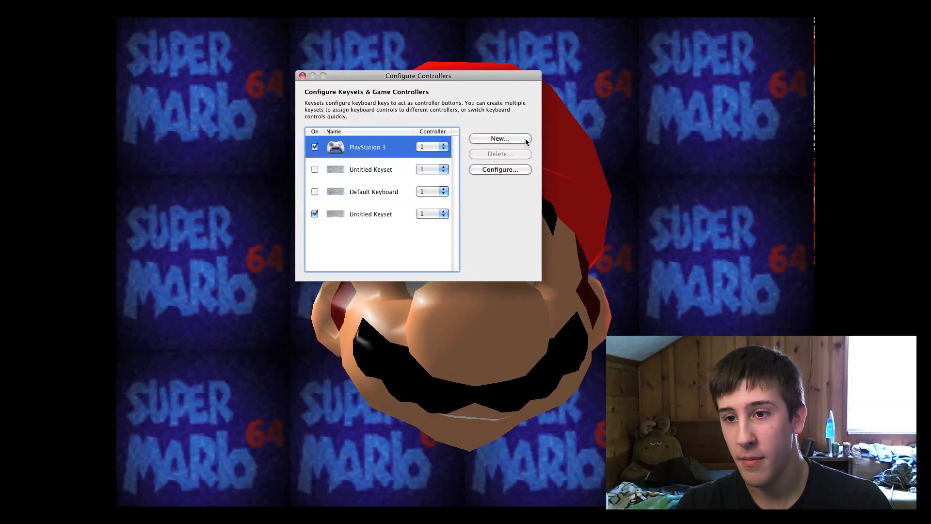
click(498, 153)
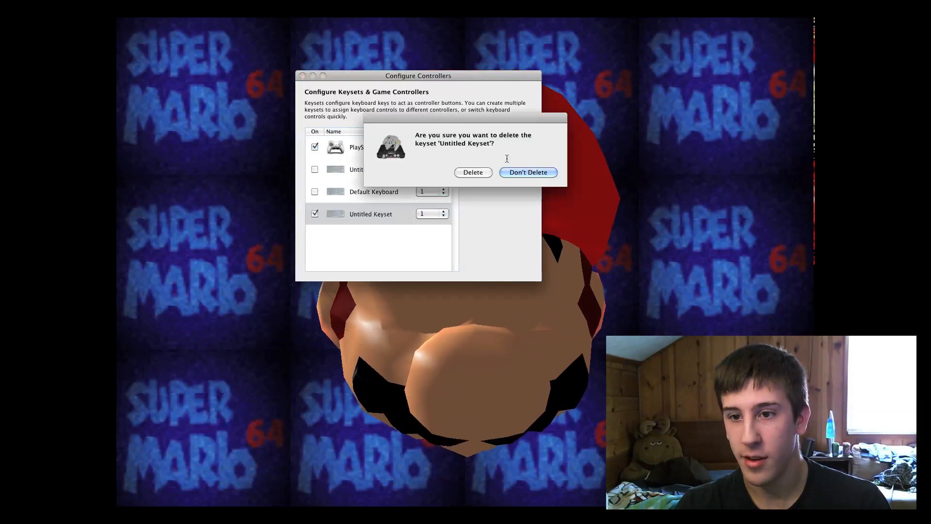
click(473, 172)
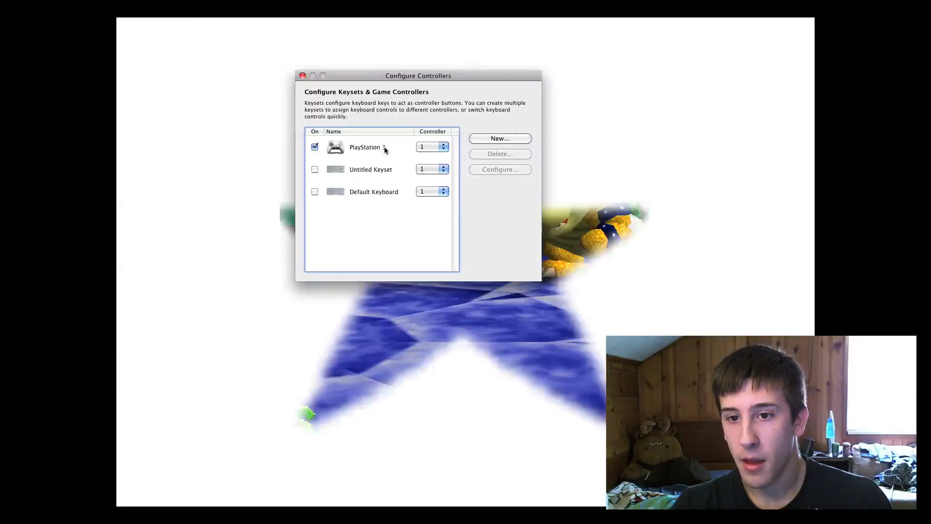
click(500, 169)
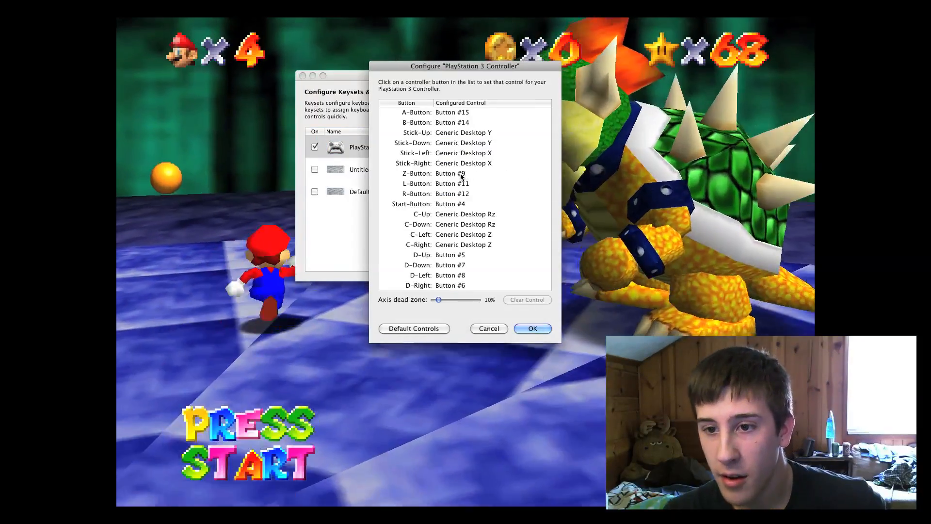
click(451, 173)
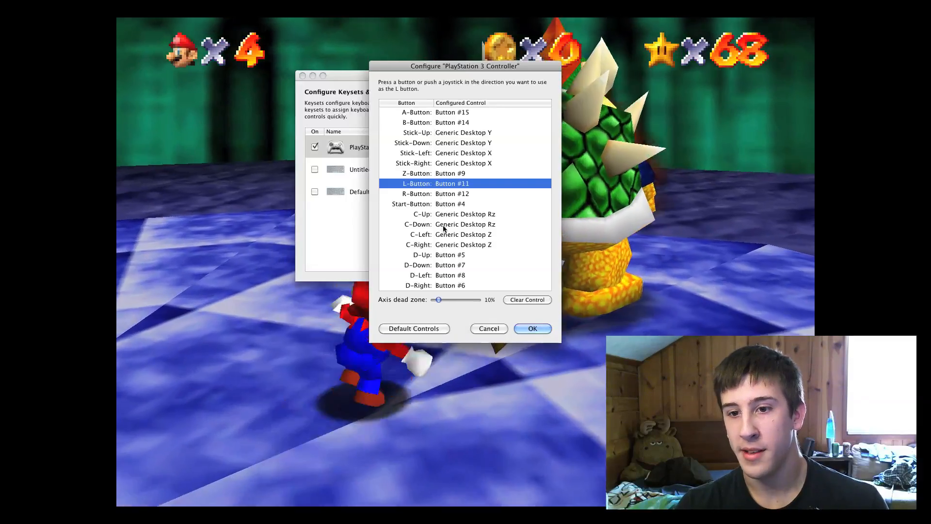
click(454, 214)
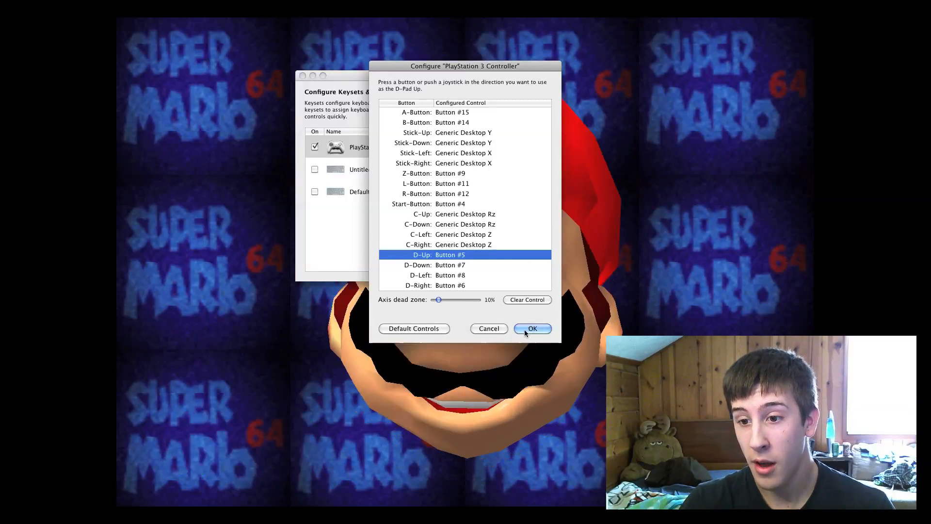
click(532, 329)
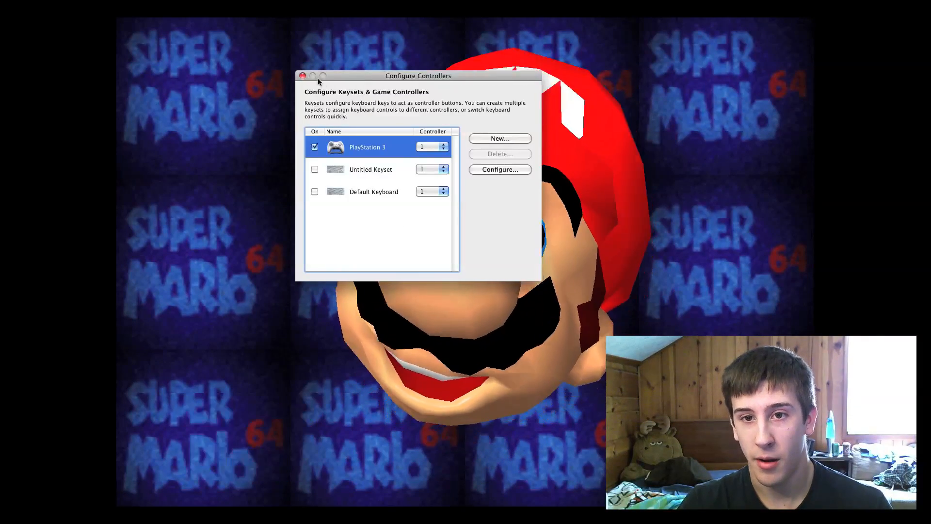
Review the Graphics preferences, return to Emulation with plugin audio, and move the window aside
click(44, 6)
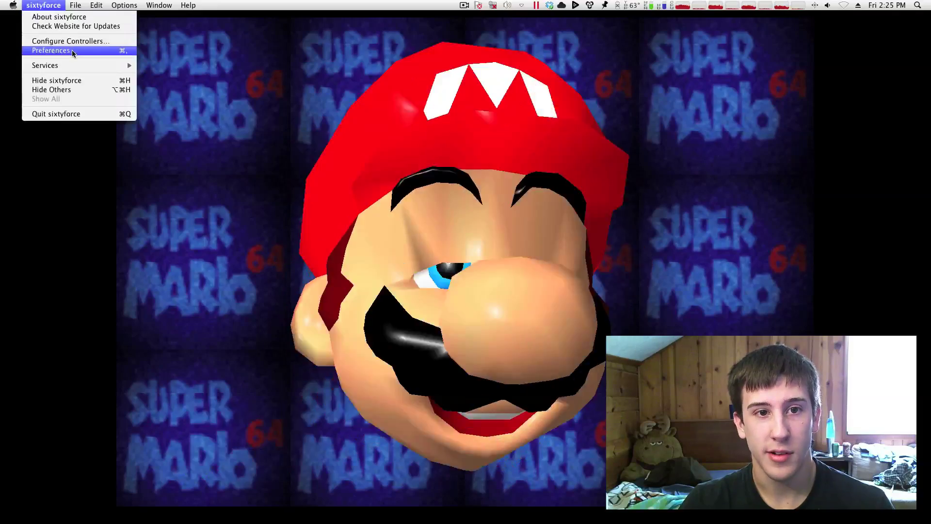
click(52, 50)
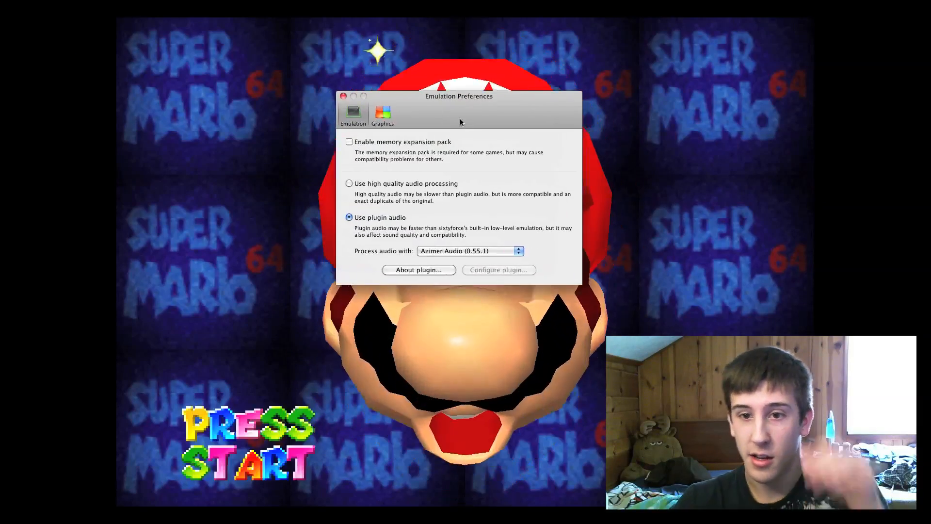
click(382, 114)
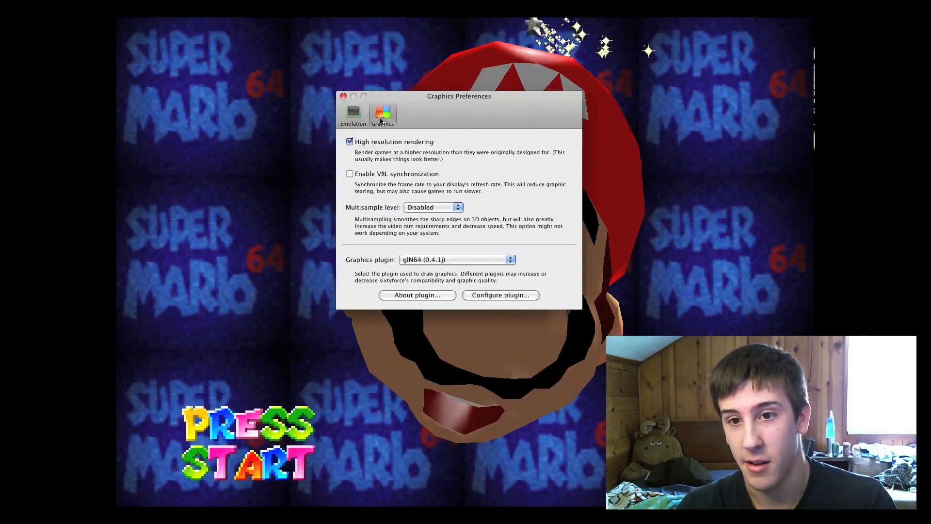
click(353, 113)
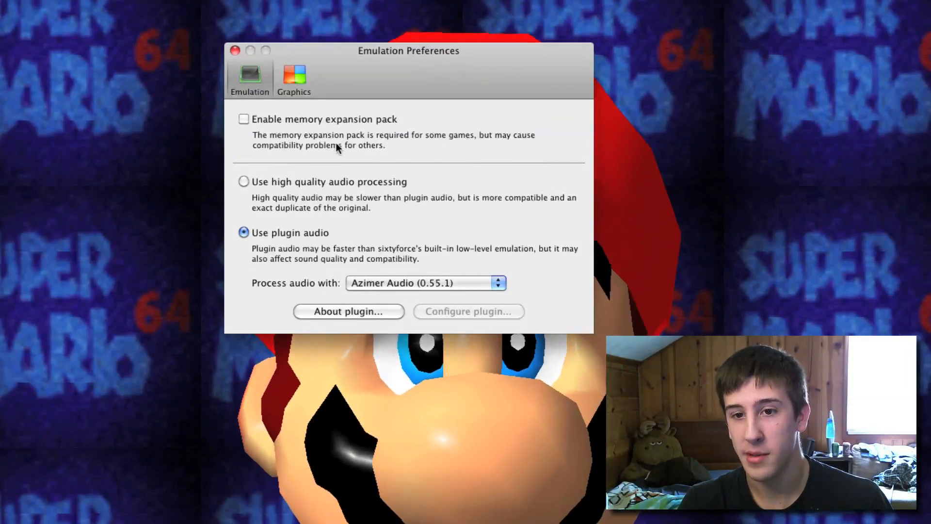
drag(408, 51, 243, 42)
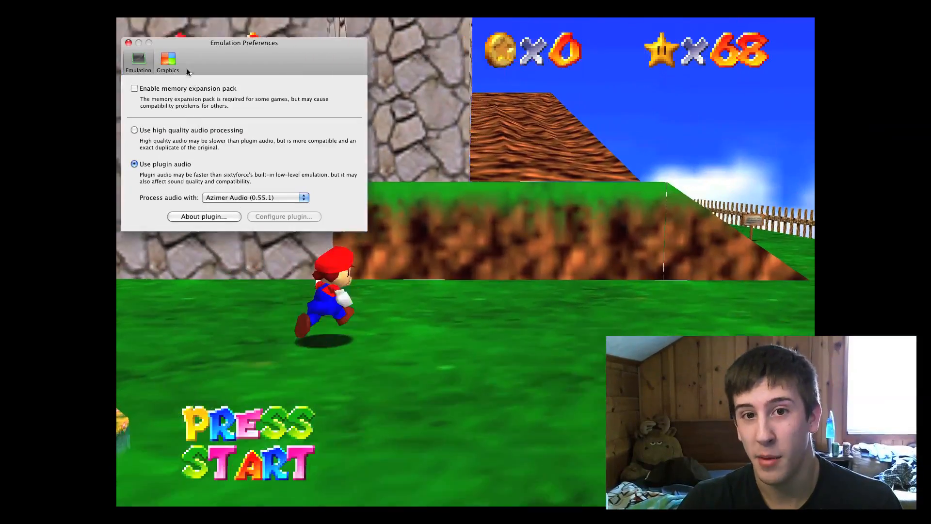
Toggle High resolution rendering off and back on in Graphics, then revisit Emulation and move the window
click(168, 60)
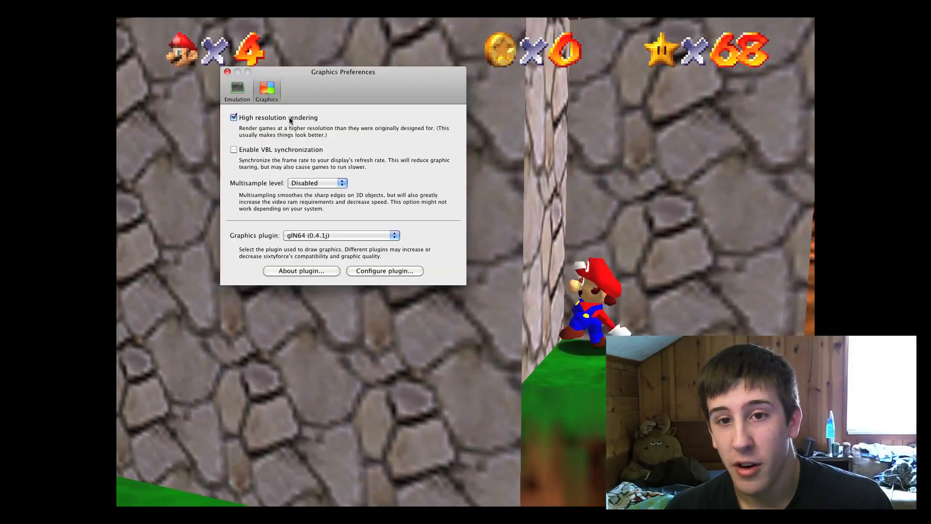
click(234, 118)
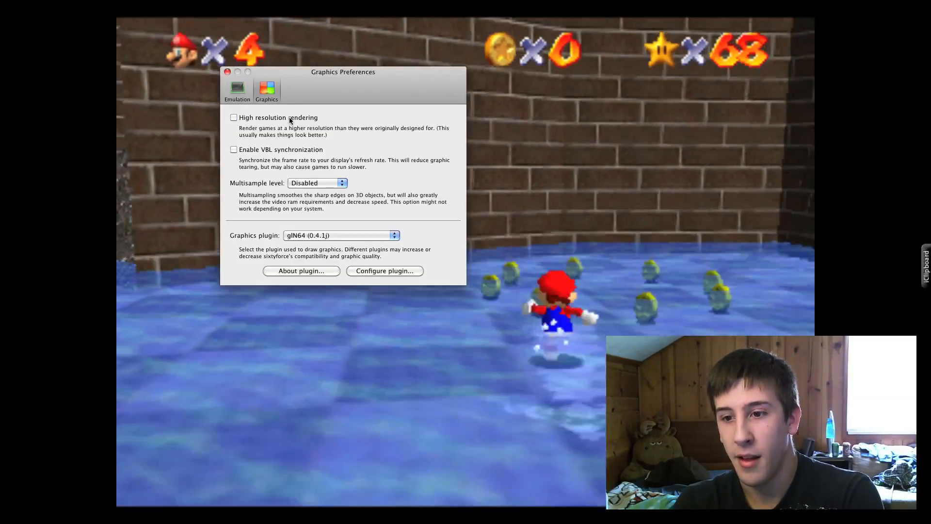
click(233, 118)
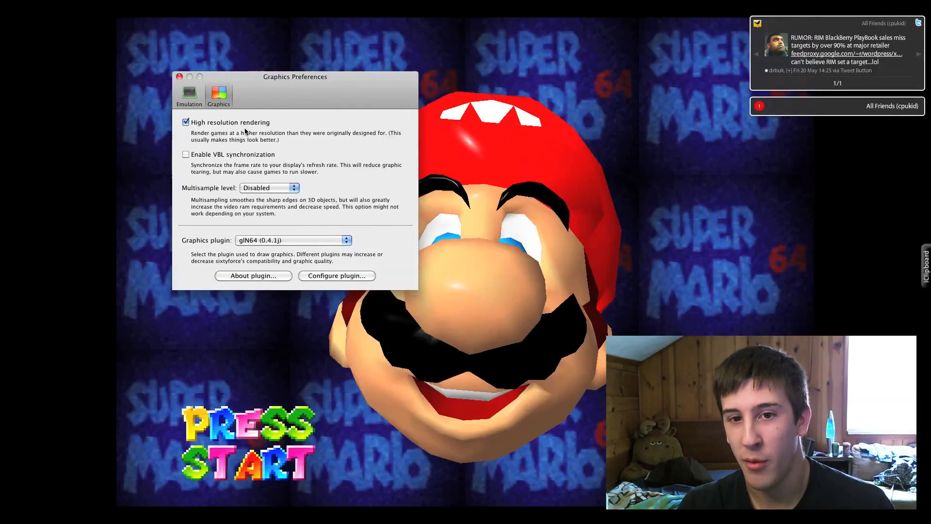
click(189, 95)
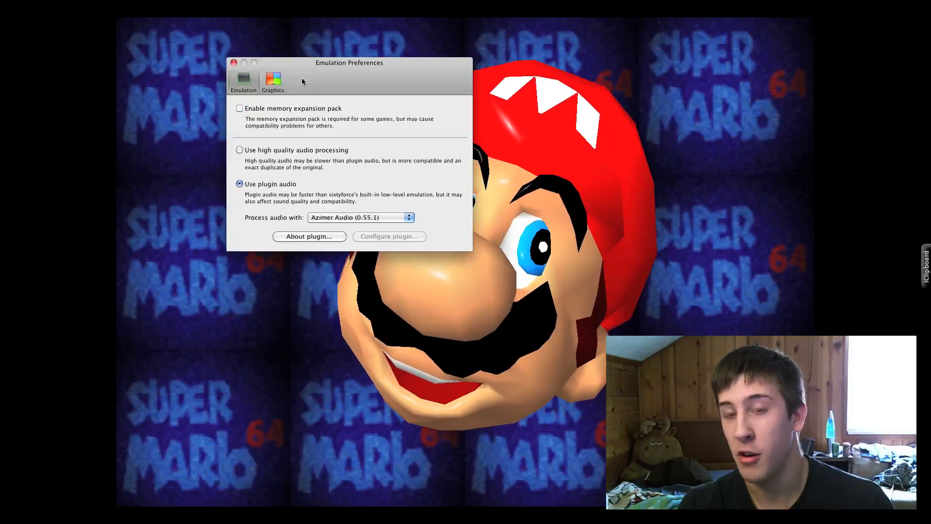
drag(349, 62, 264, 45)
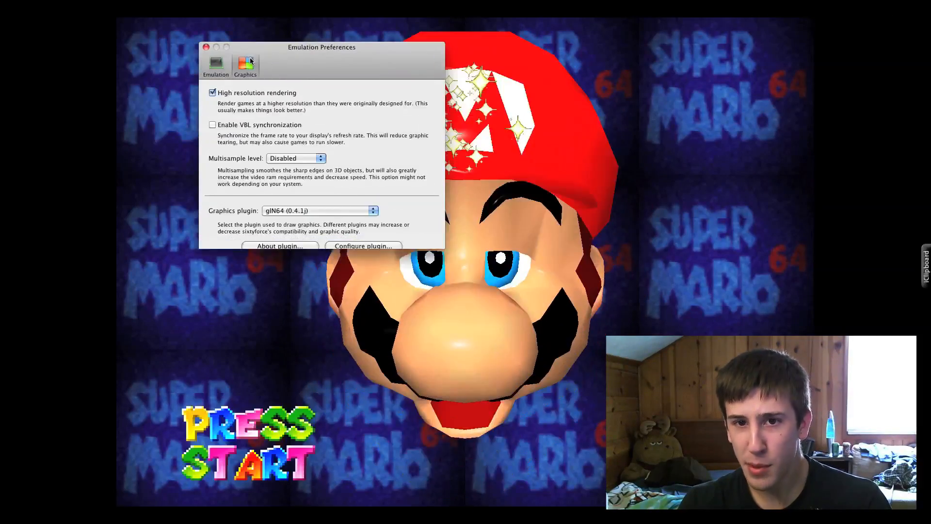
Close preferences and play Bob-omb Battlefield, exiting back to the Big Bob-omb on the Summit painting
click(97, 5)
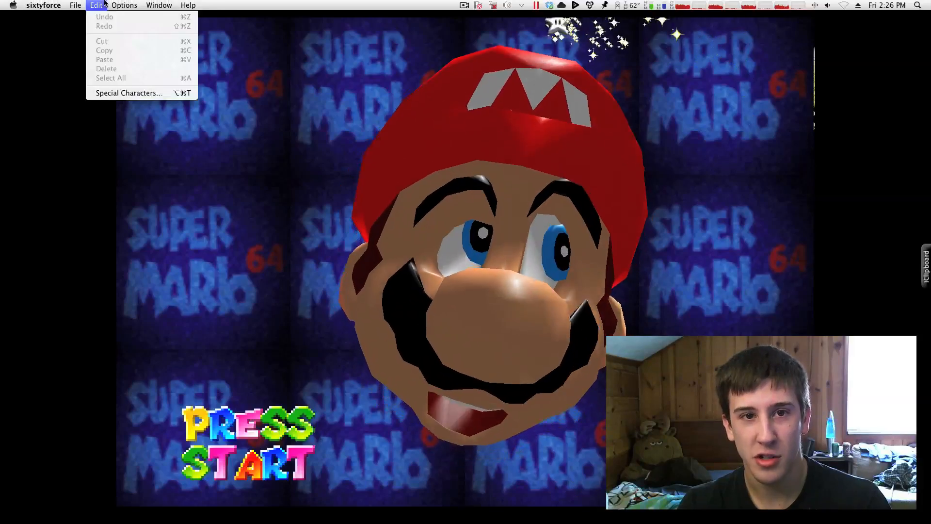
click(43, 5)
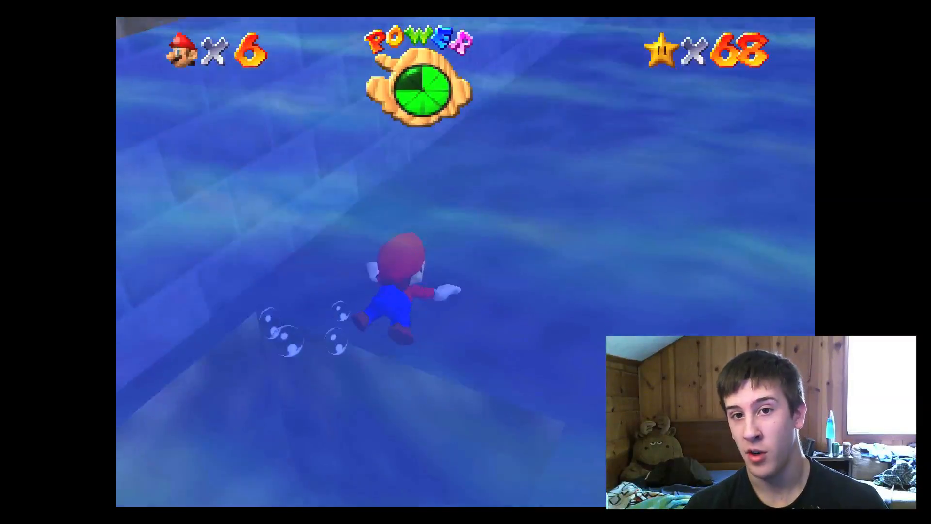
key(w)
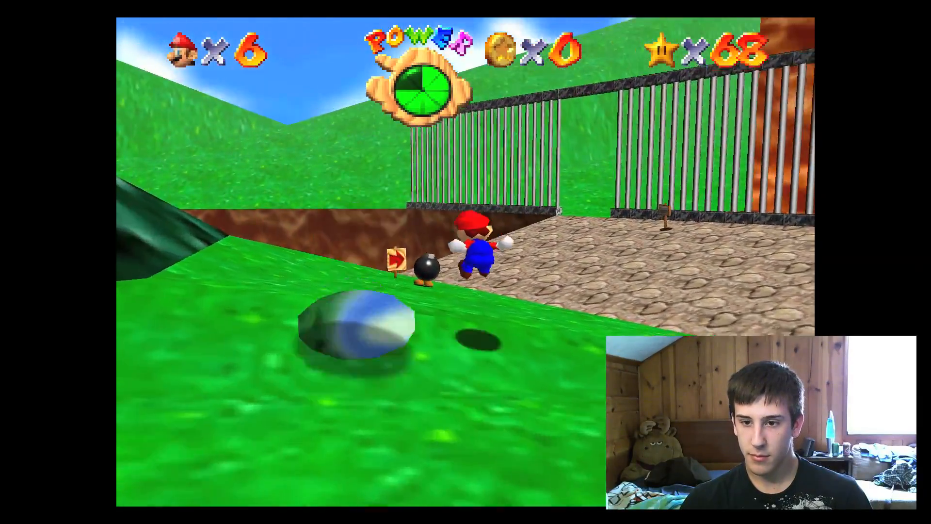
key(up)
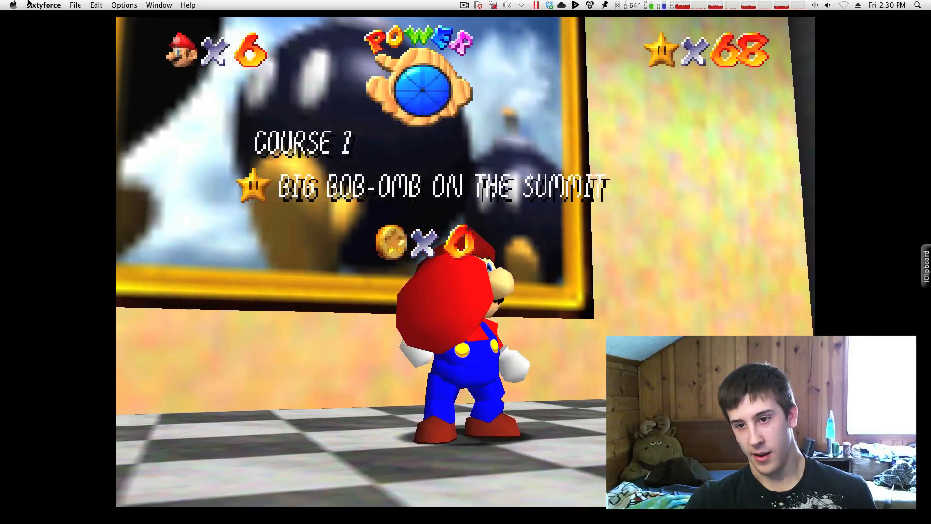
Save a freeze state, replacing the existing SUPER MARIO 64 Freeze file in the Saves folder
click(75, 4)
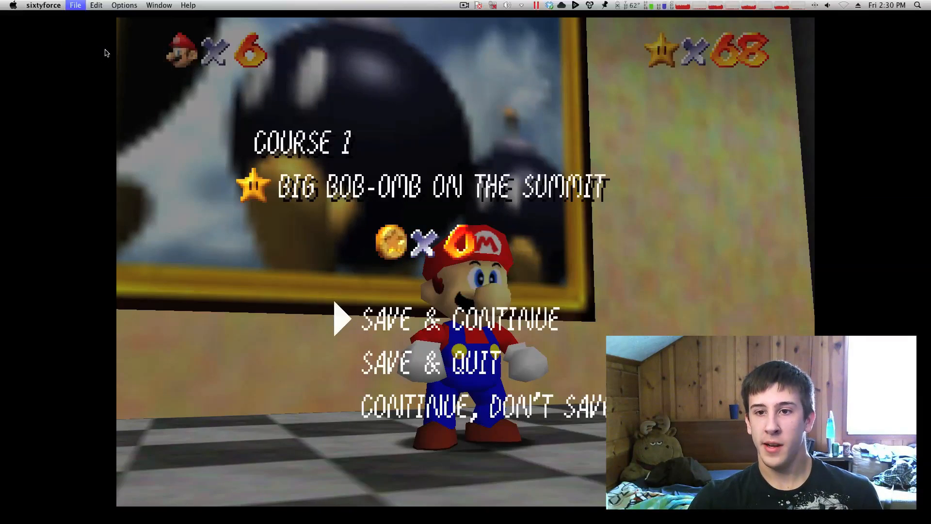
click(75, 5)
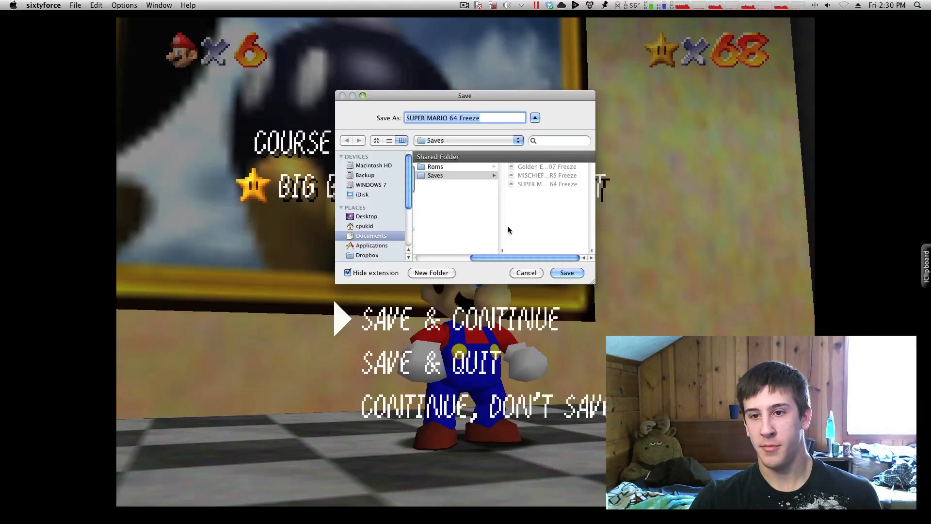
click(566, 272)
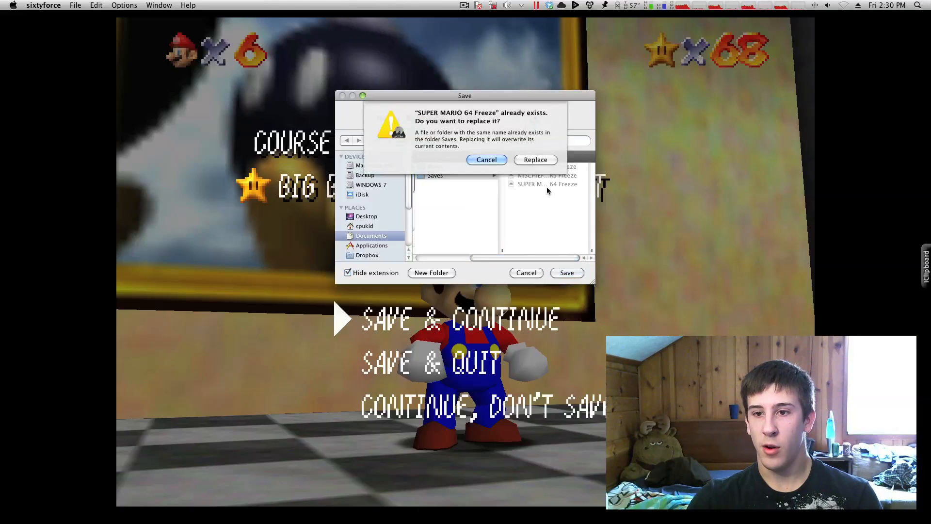
click(535, 160)
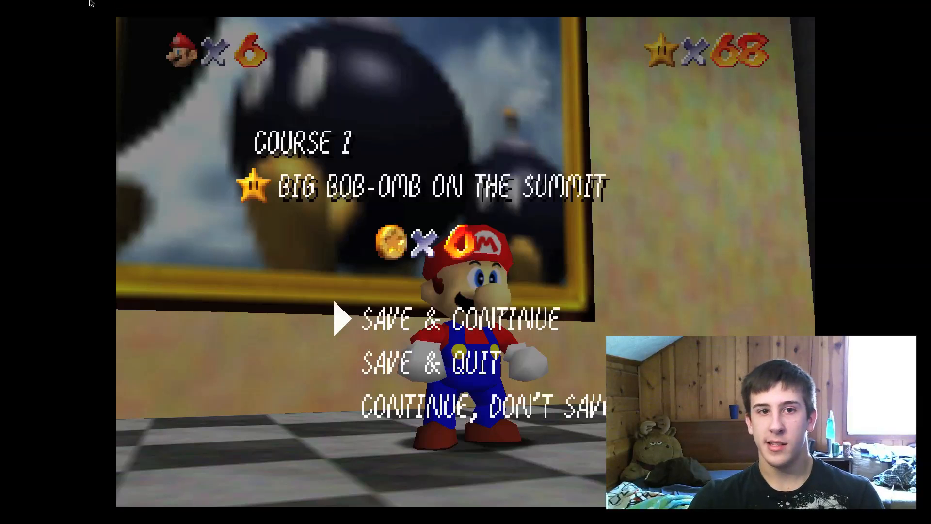
click(75, 5)
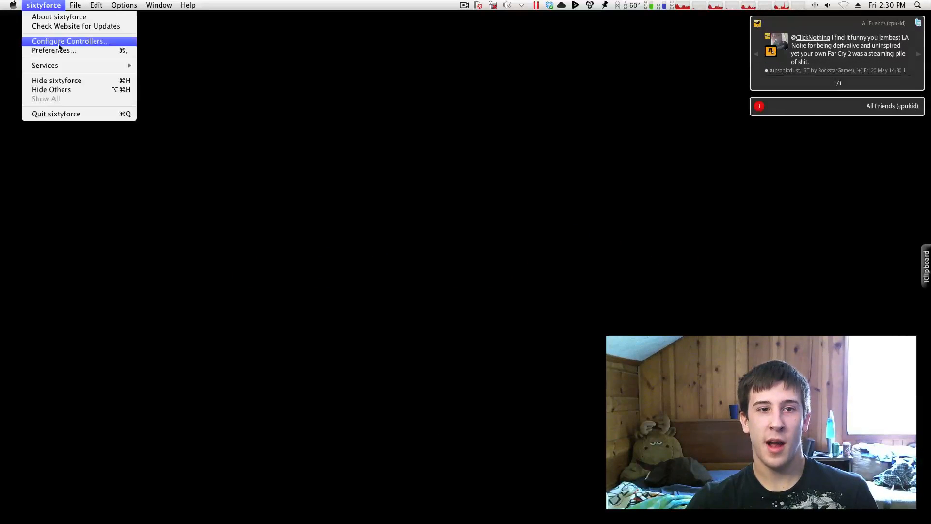
Review the PlayStation 3 keyset's button mappings in Configure Controllers and accept them
click(70, 41)
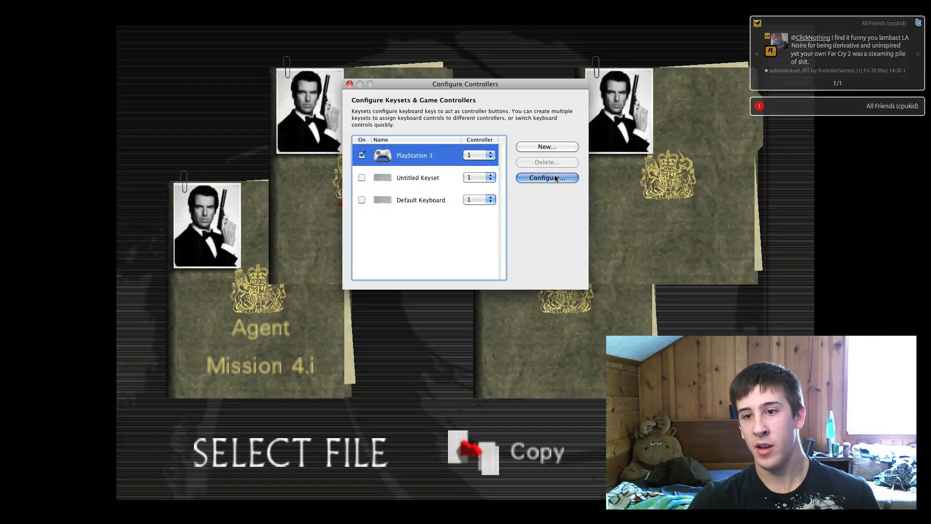
click(545, 177)
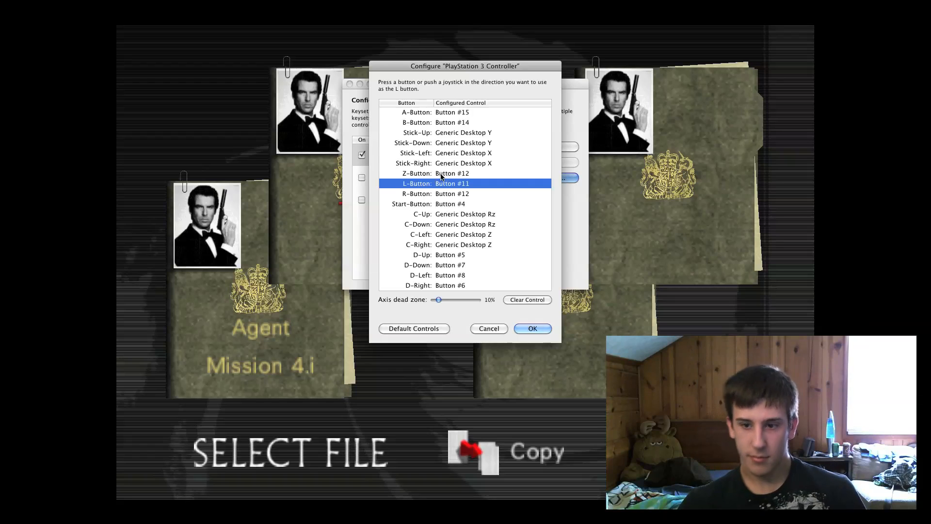
click(533, 329)
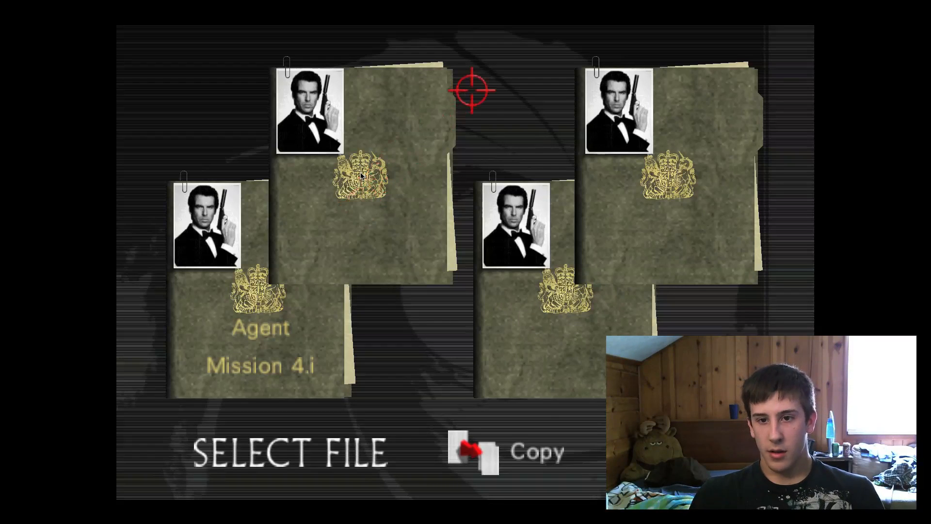
mouse_move(375, 163)
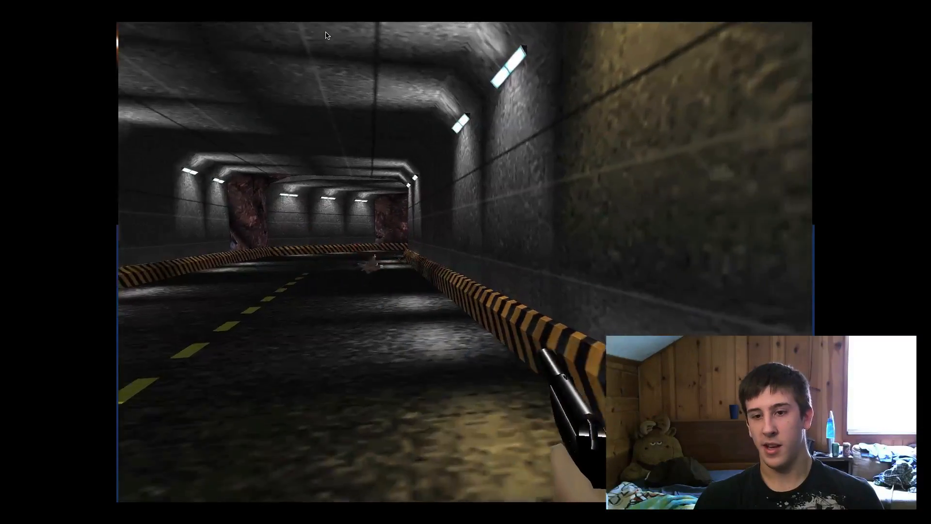
mouse_move(326, 35)
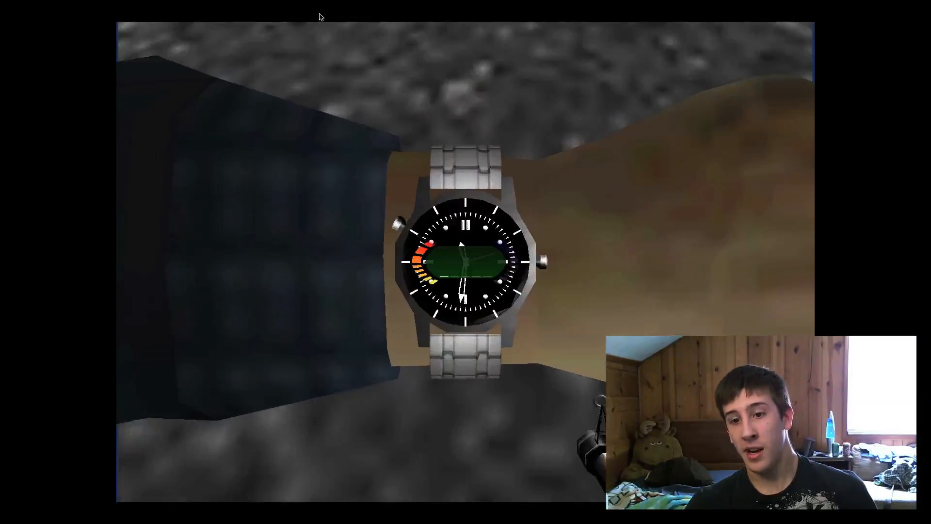
Quit sixtyforce after the GoldenEye 007 tunnel mission, returning to the Mac desktop
click(74, 5)
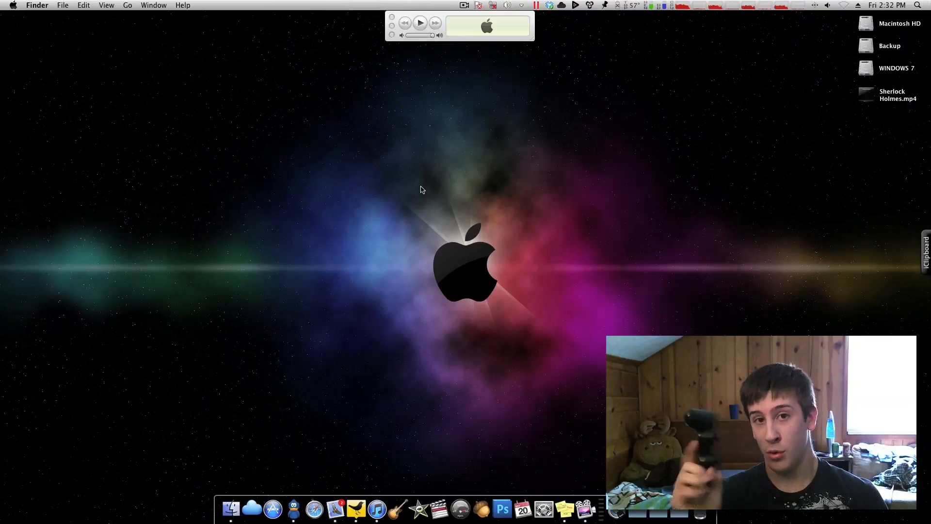
mouse_move(515, 197)
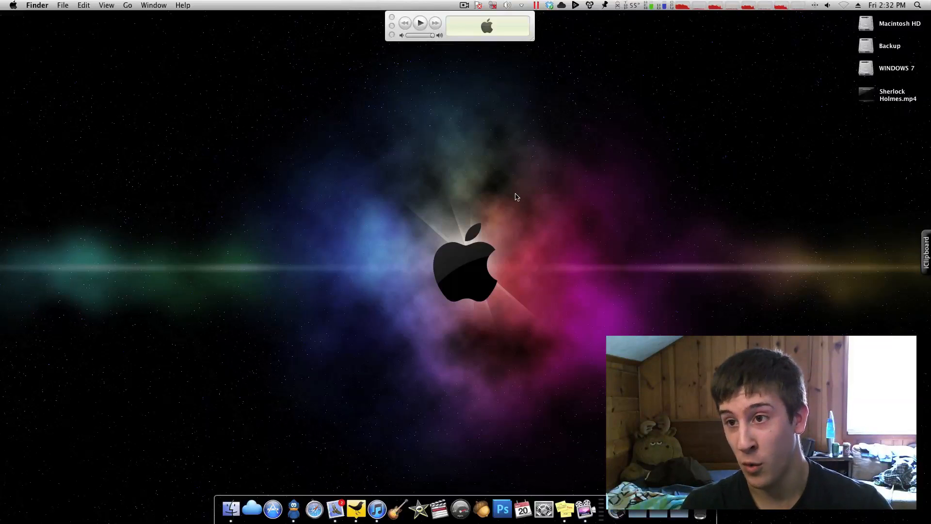
mouse_move(529, 181)
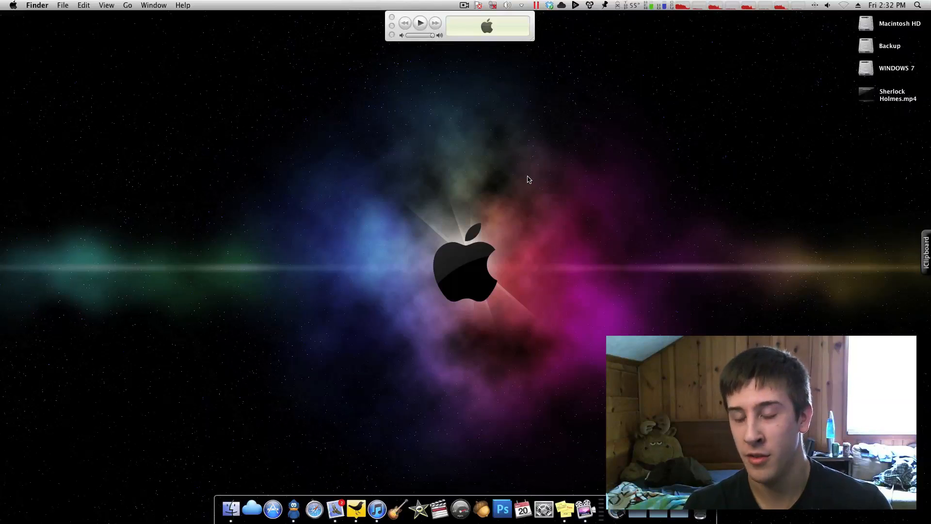
mouse_move(559, 218)
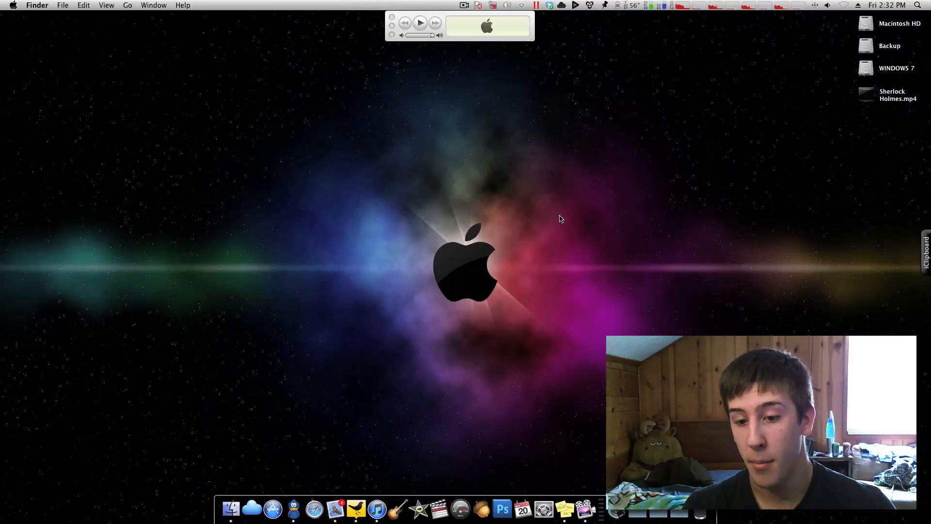
mouse_move(451, 303)
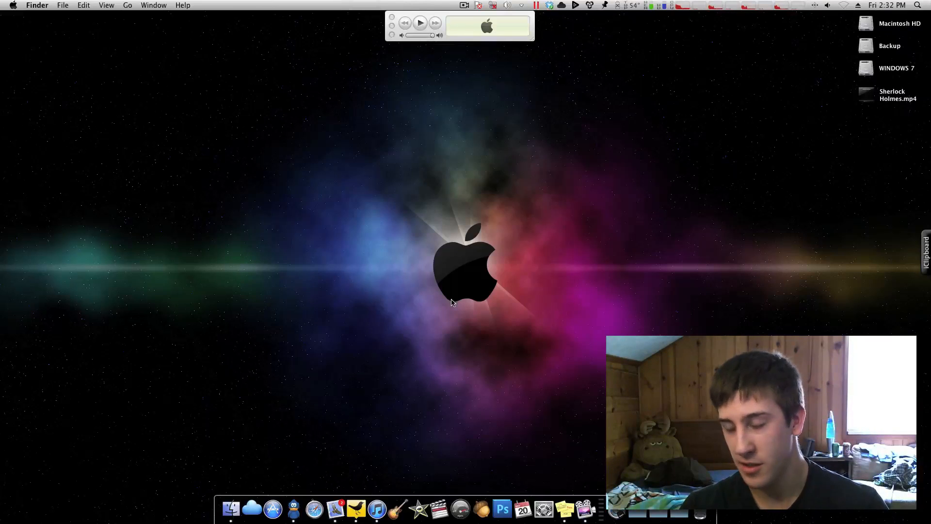
mouse_move(452, 280)
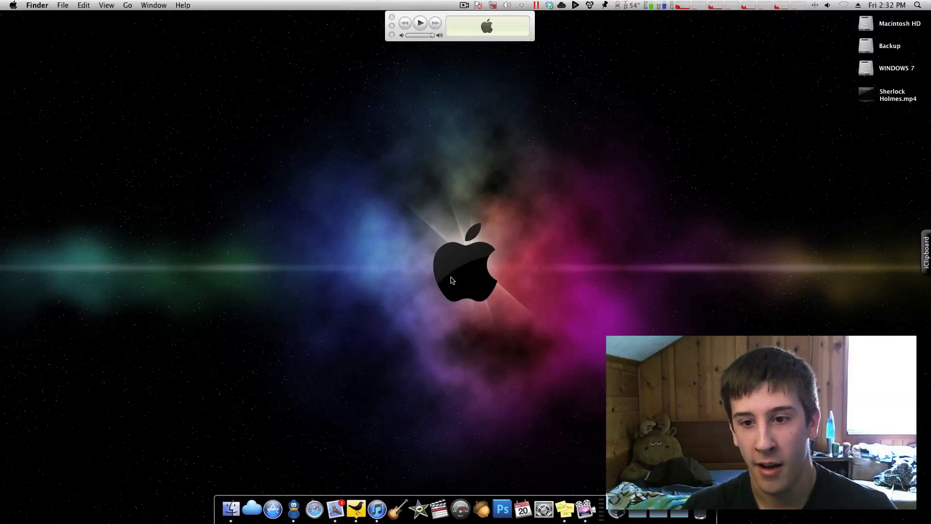
mouse_move(391, 197)
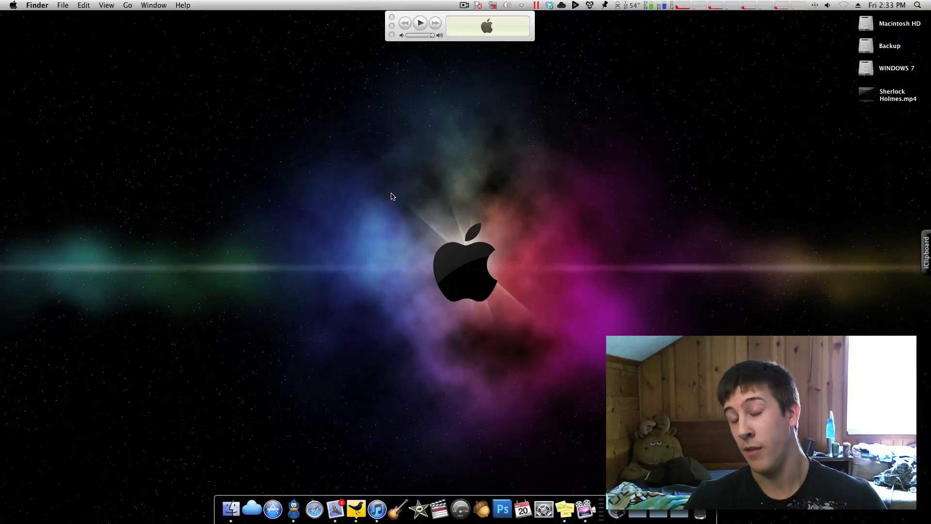
mouse_move(464, 331)
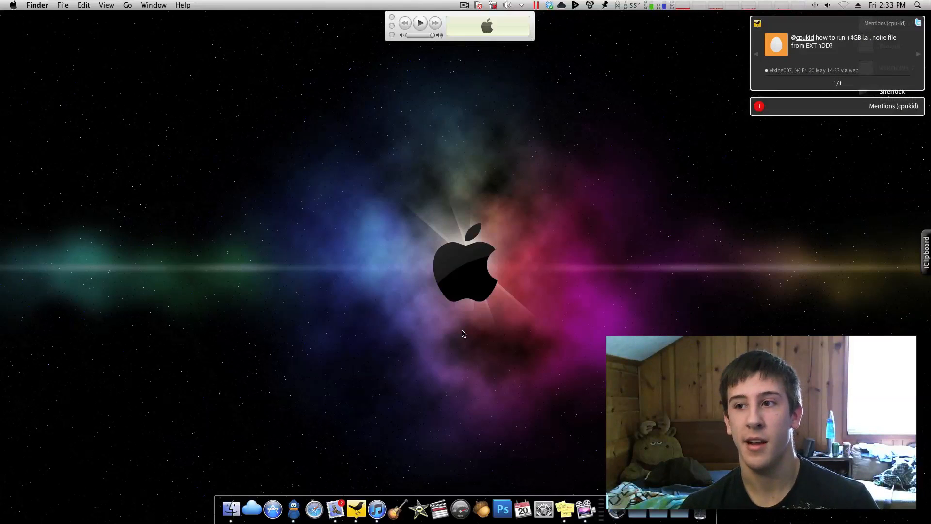
mouse_move(473, 316)
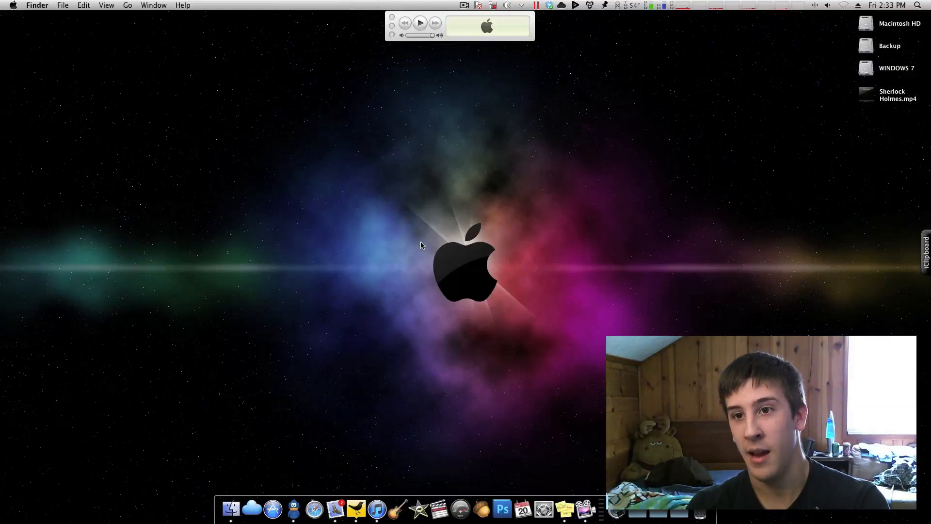
mouse_move(454, 195)
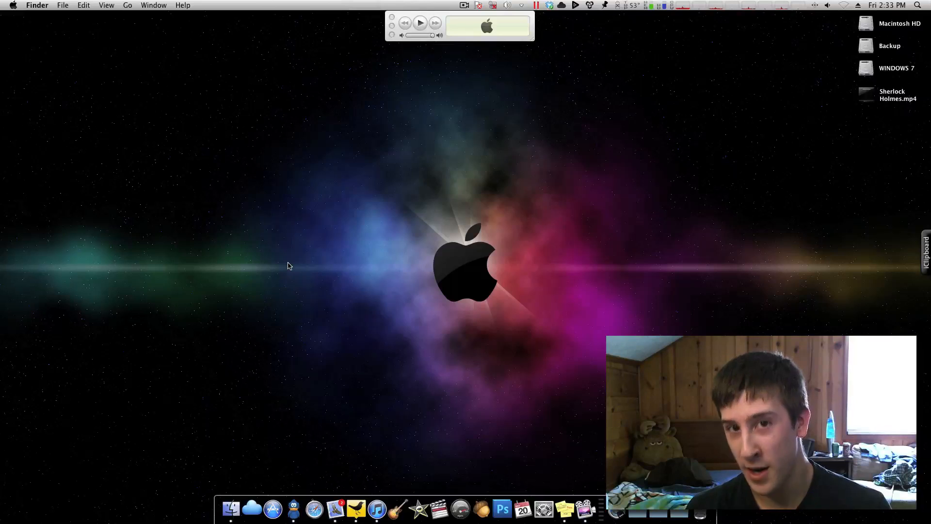
mouse_move(268, 210)
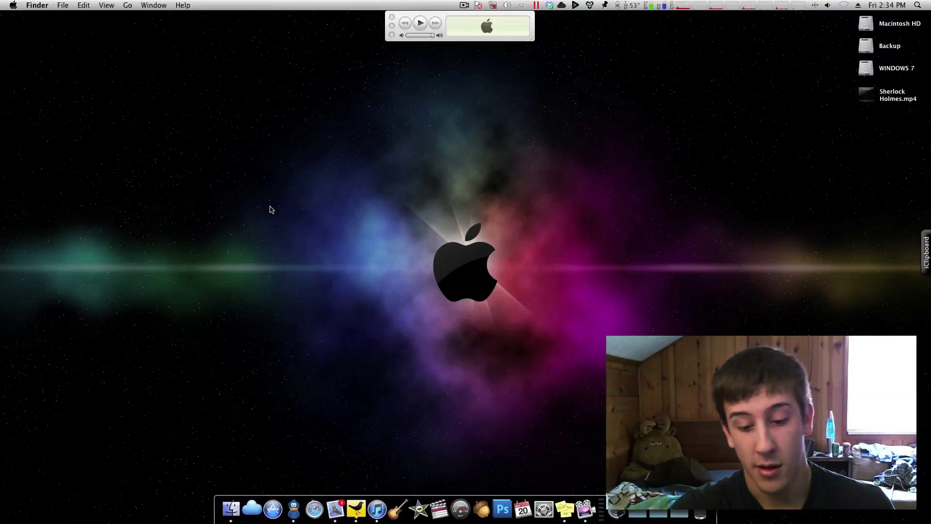
mouse_move(397, 197)
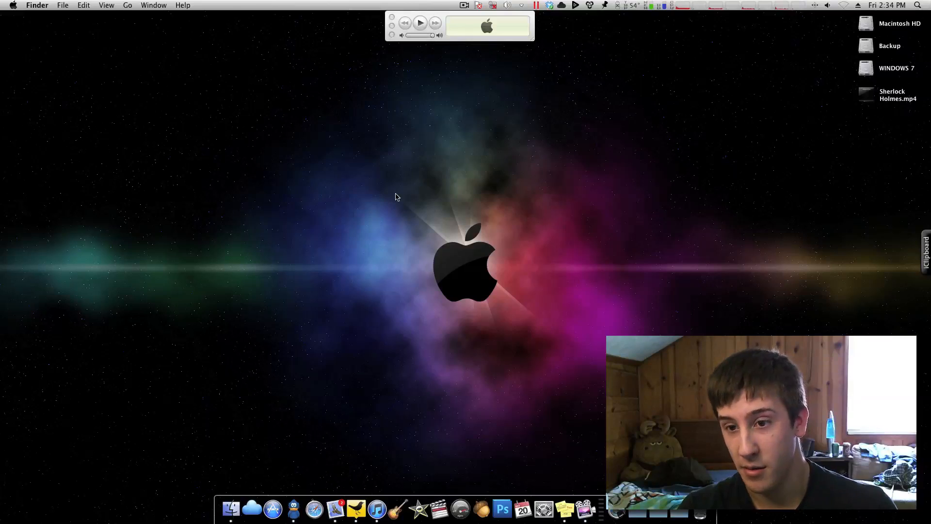